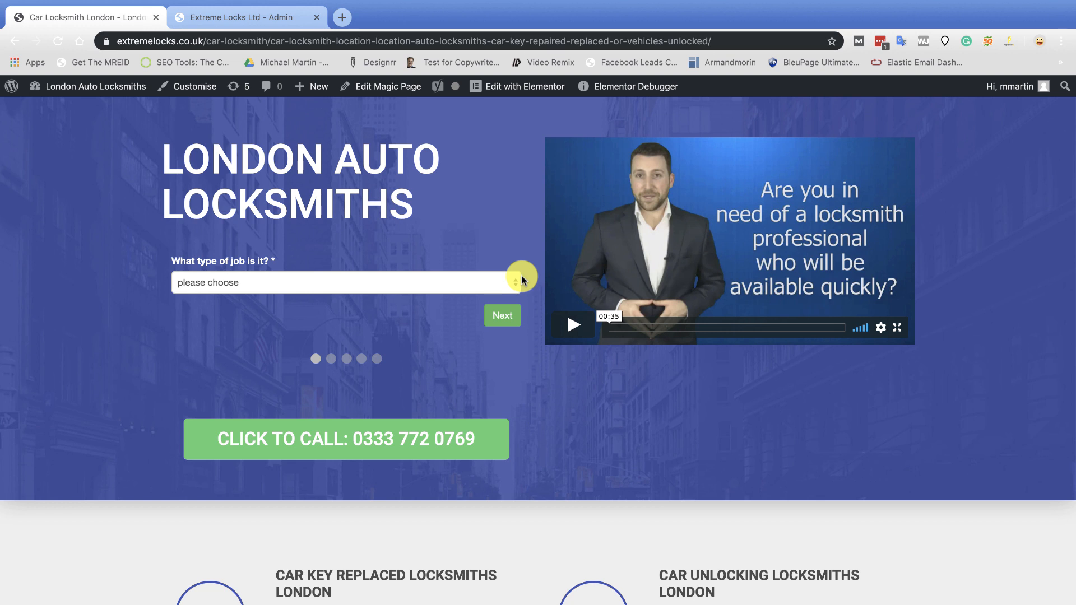
{"action": "mouse_move", "coordinate": [545, 283]}
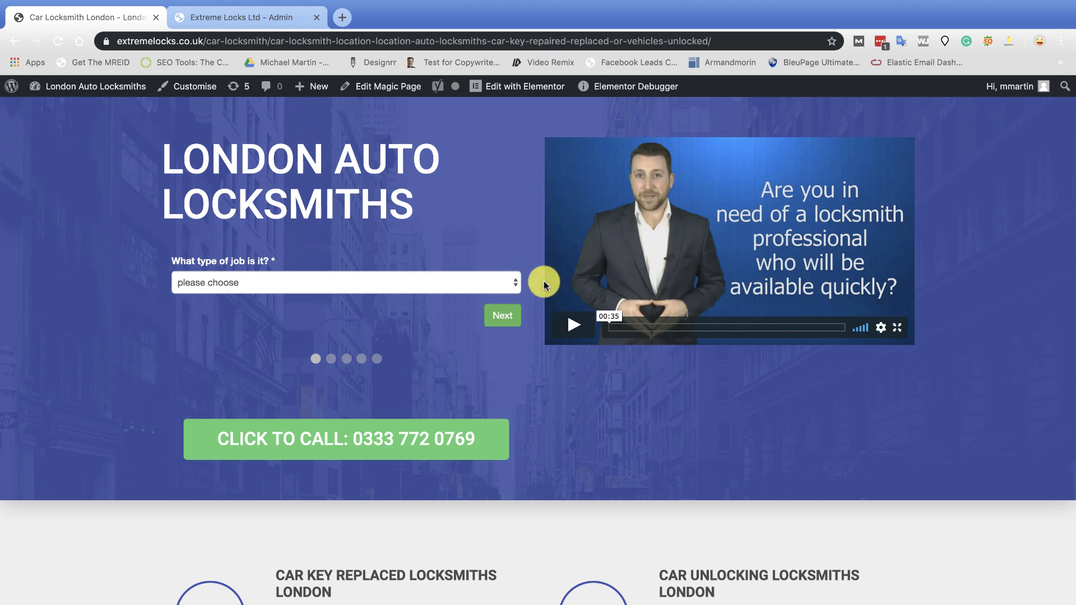
{"action": "mouse_move", "coordinate": [353, 252]}
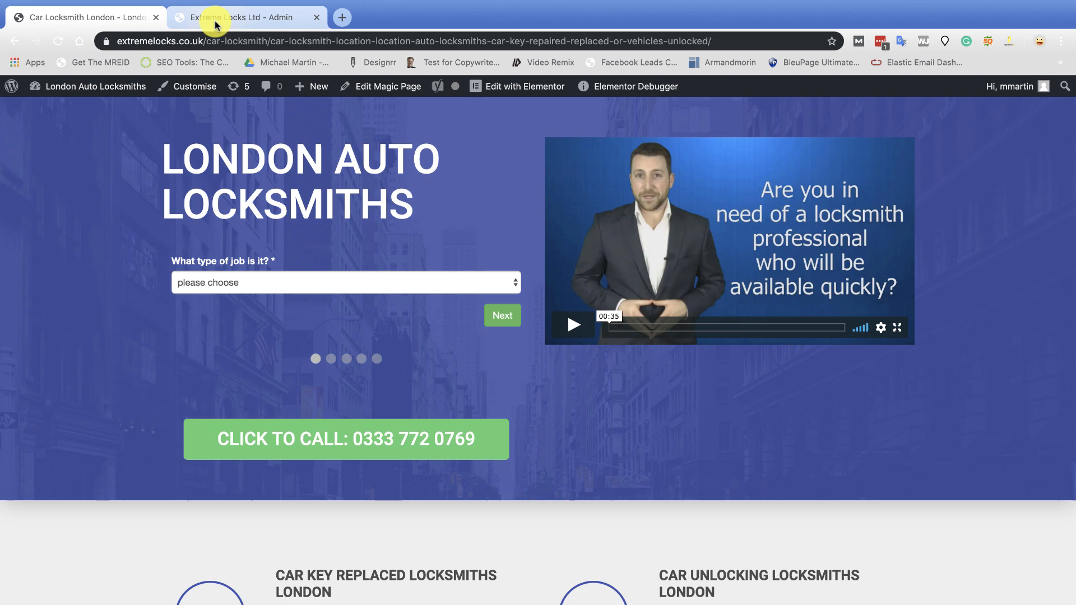
{"action": "mouse_move", "coordinate": [243, 17]}
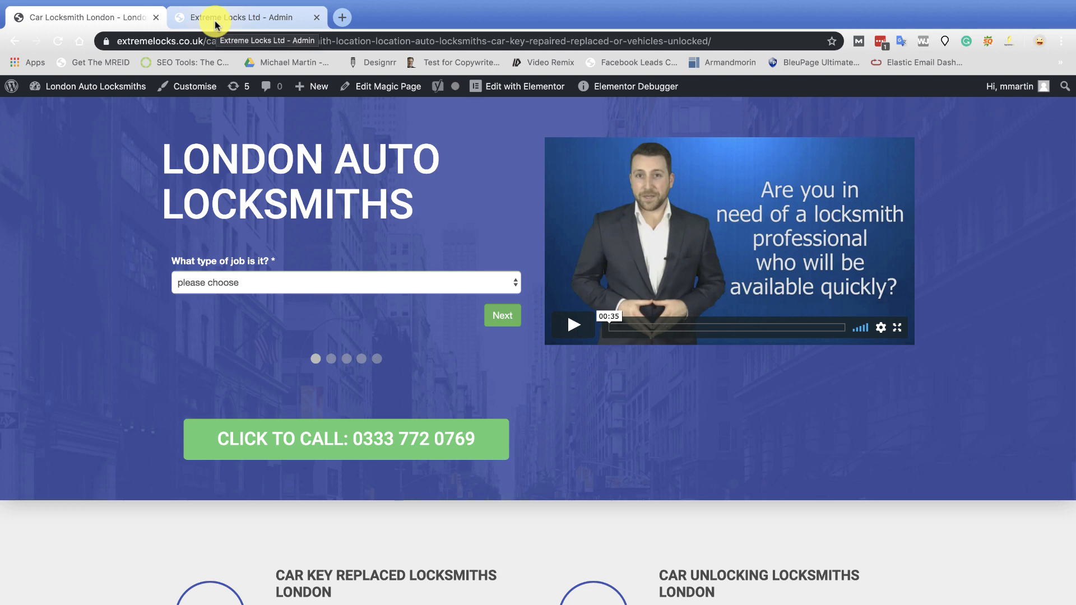
Bring up the Form Builder list of lead-capture forms in the LeadSimplify admin
{"action": "left_click", "coordinate": [243, 16]}
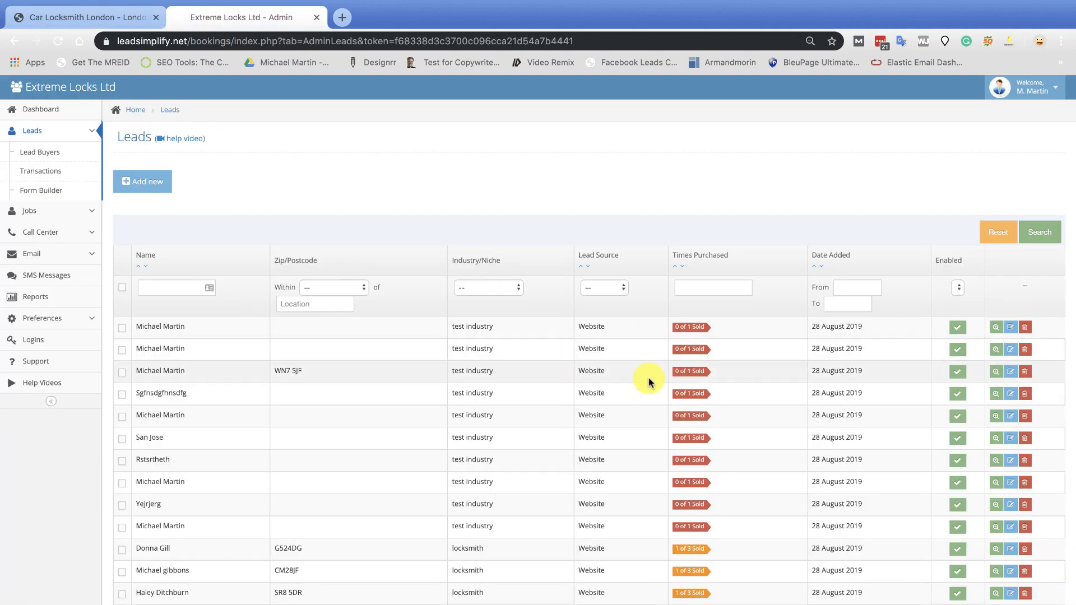
{"action": "mouse_move", "coordinate": [36, 113]}
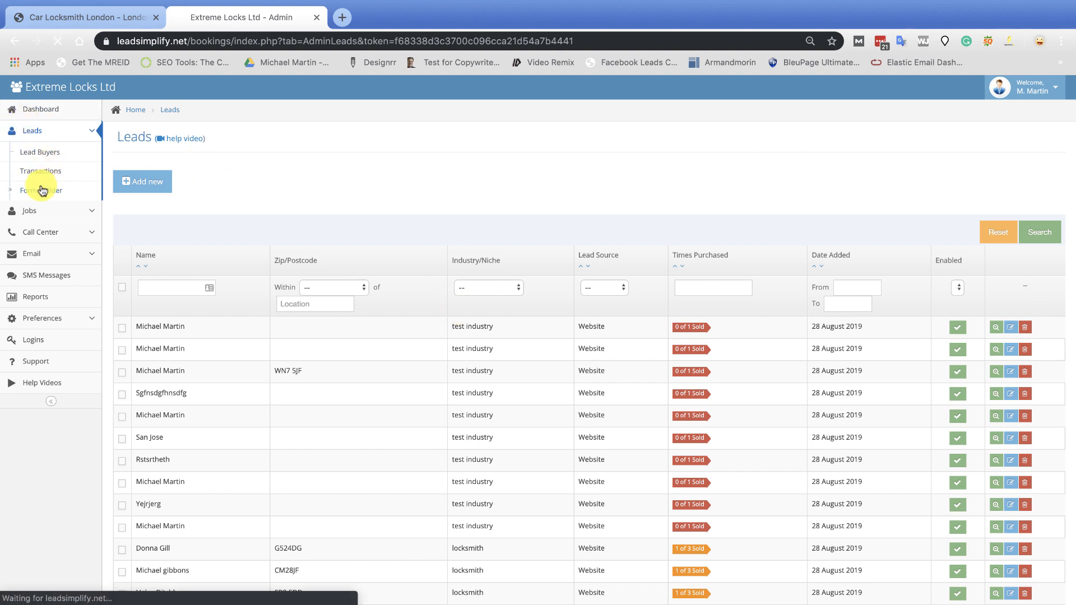
{"action": "left_click", "coordinate": [41, 191]}
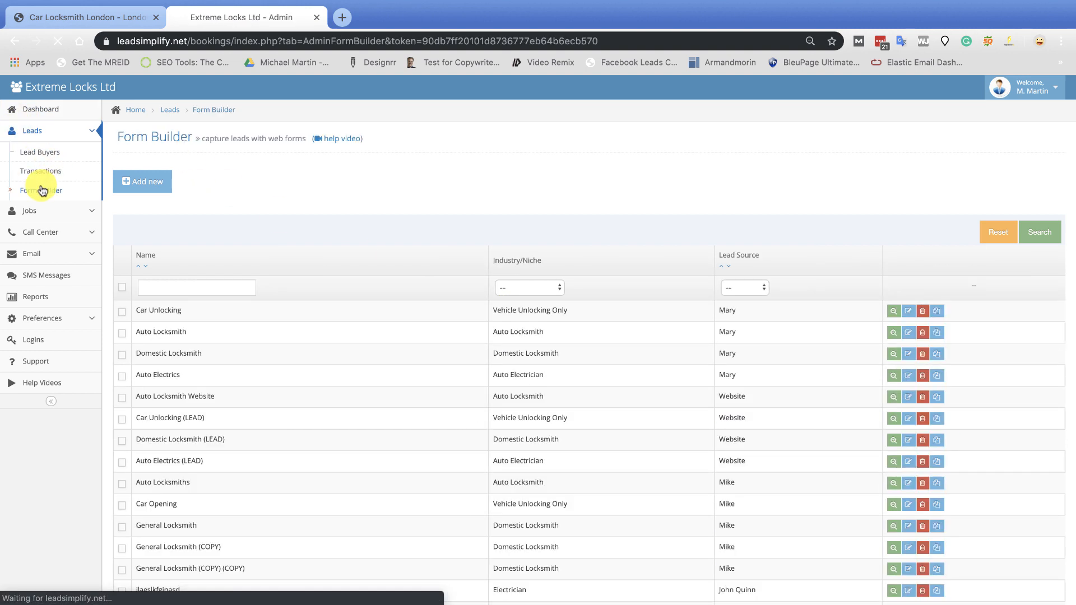
{"action": "scroll", "scroll_direction": "down", "scroll_amount": 3}
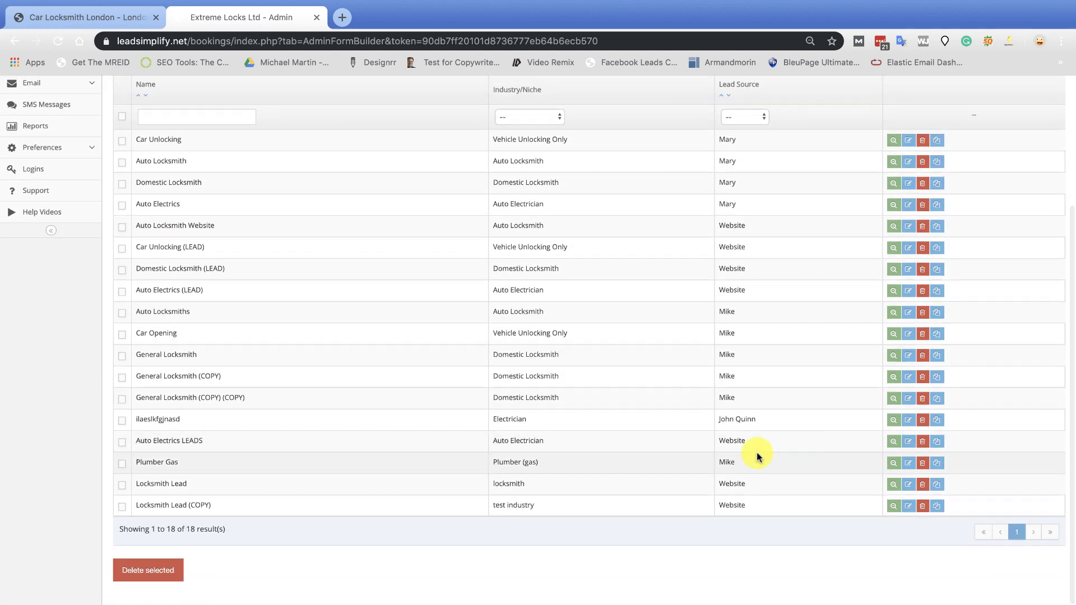
{"action": "mouse_move", "coordinate": [836, 511]}
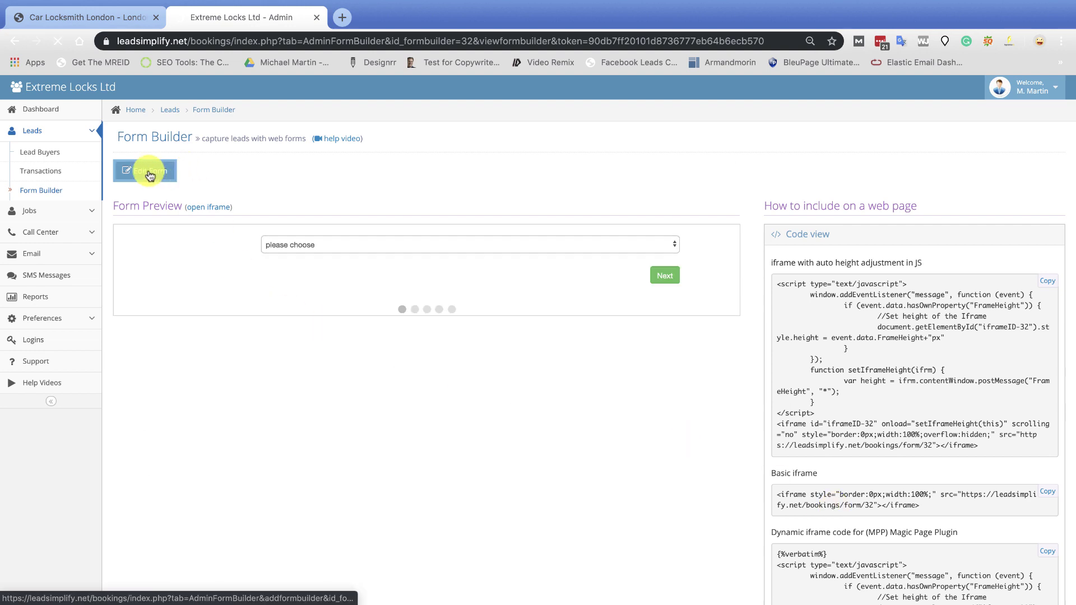
Edit the Locksmith Lead (COPY) form and review its job, name, telephone and email fields
{"action": "left_click", "coordinate": [145, 170]}
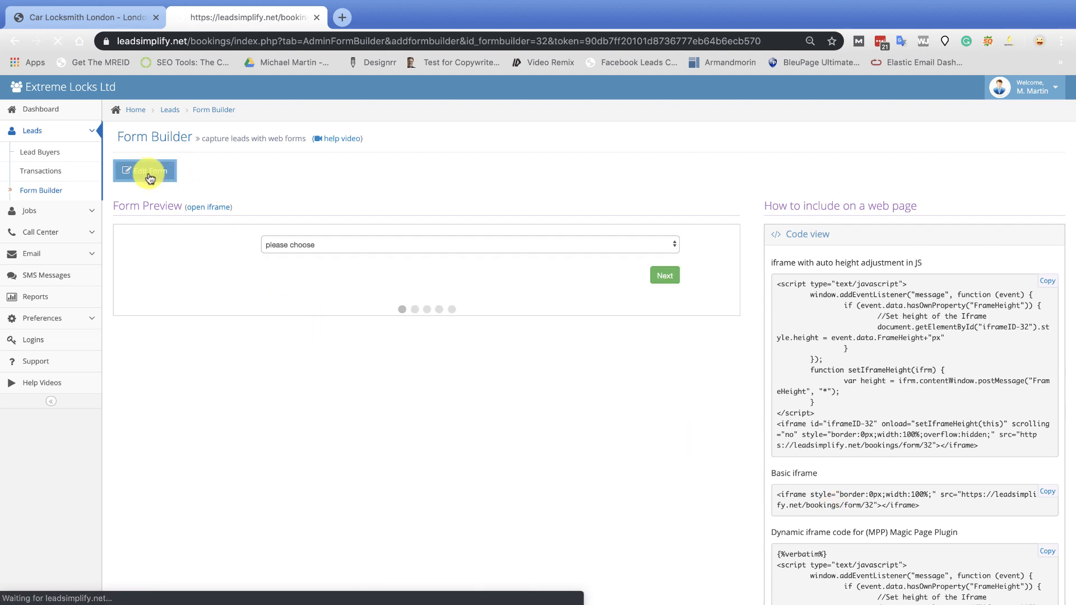
{"action": "left_click", "coordinate": [145, 170]}
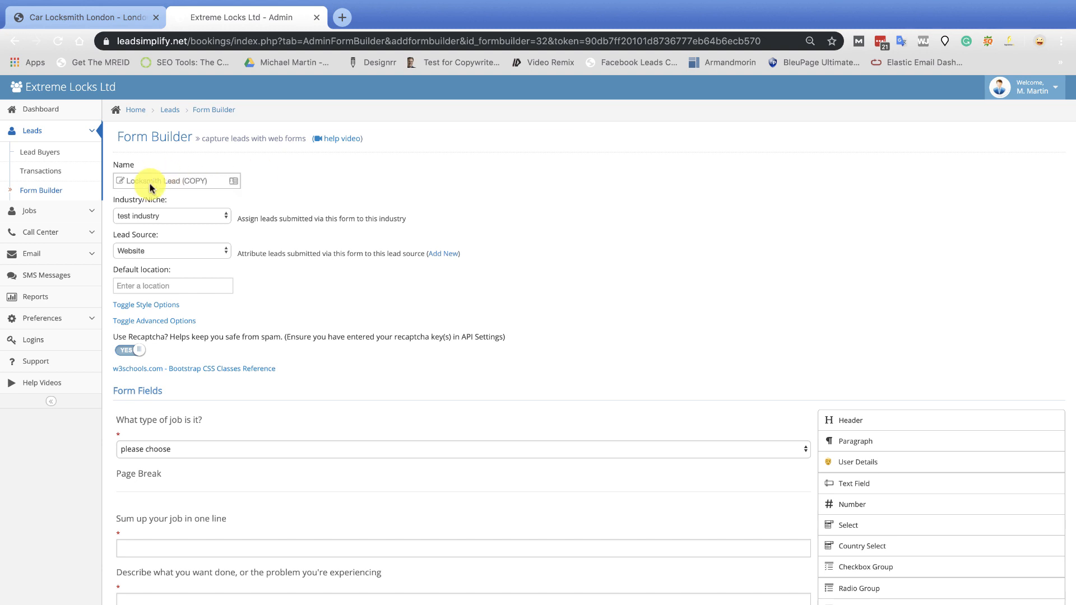
{"action": "mouse_move", "coordinate": [158, 245]}
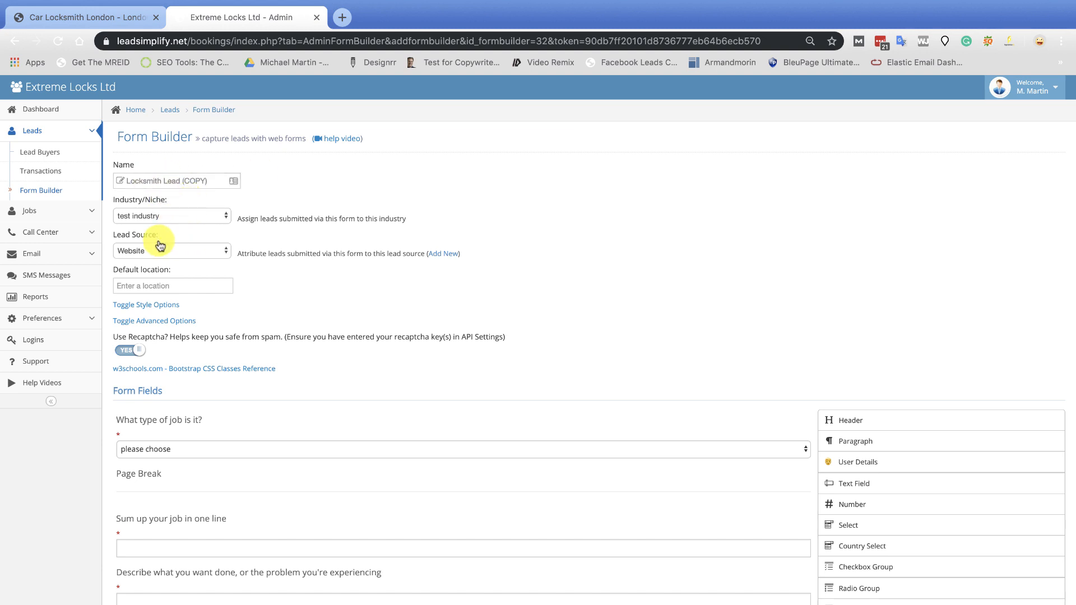
{"action": "scroll", "scroll_direction": "down", "scroll_amount": 3}
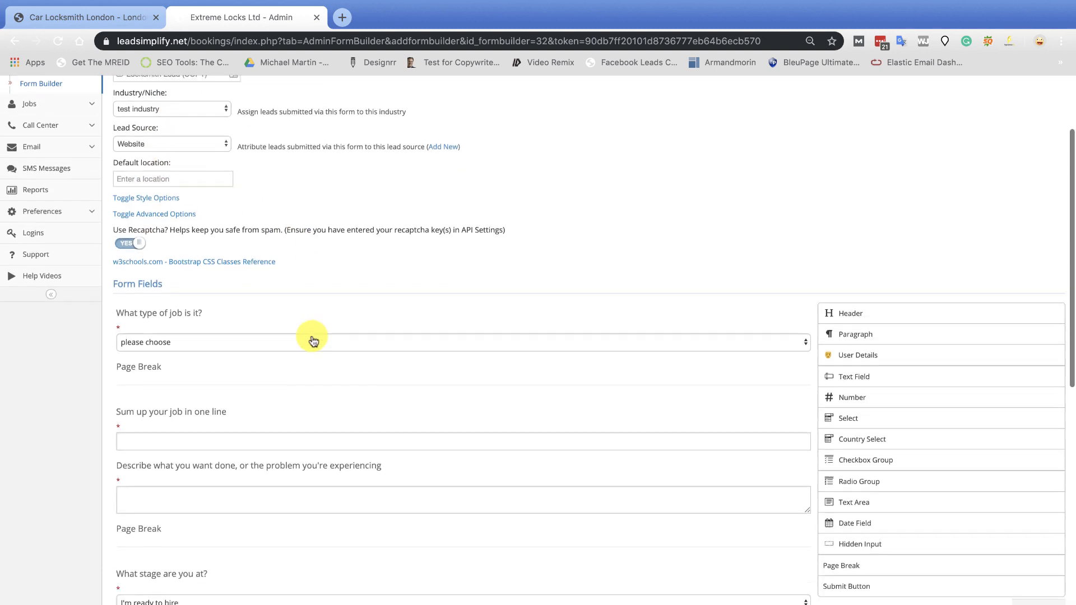
{"action": "scroll", "scroll_direction": "down", "scroll_amount": 3}
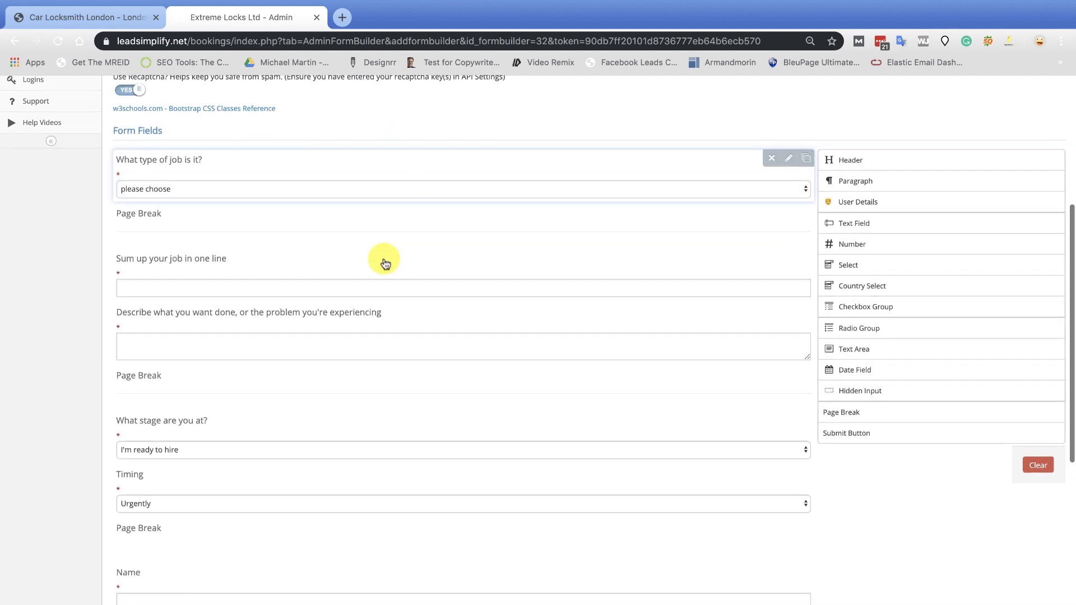
{"action": "scroll", "scroll_direction": "down", "scroll_amount": 3}
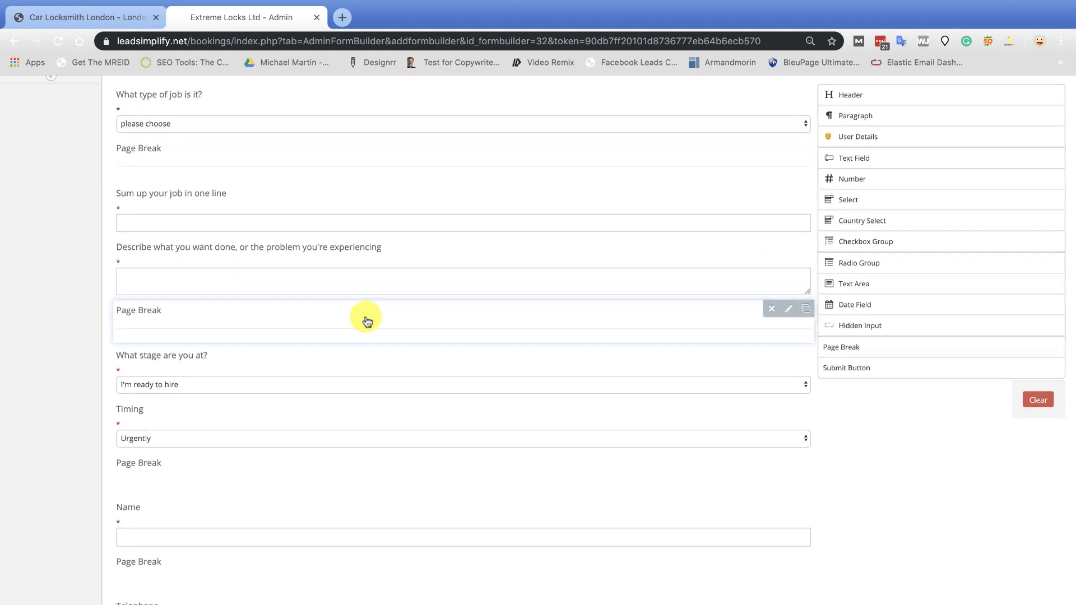
{"action": "scroll", "scroll_direction": "down", "scroll_amount": 3}
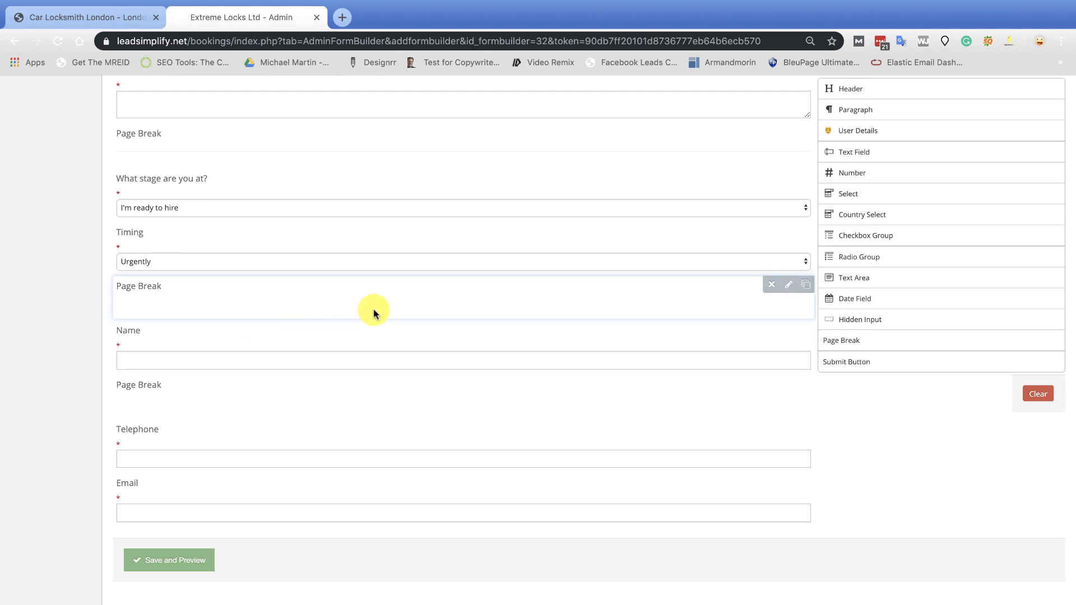
{"action": "scroll", "scroll_direction": "down", "scroll_amount": 3}
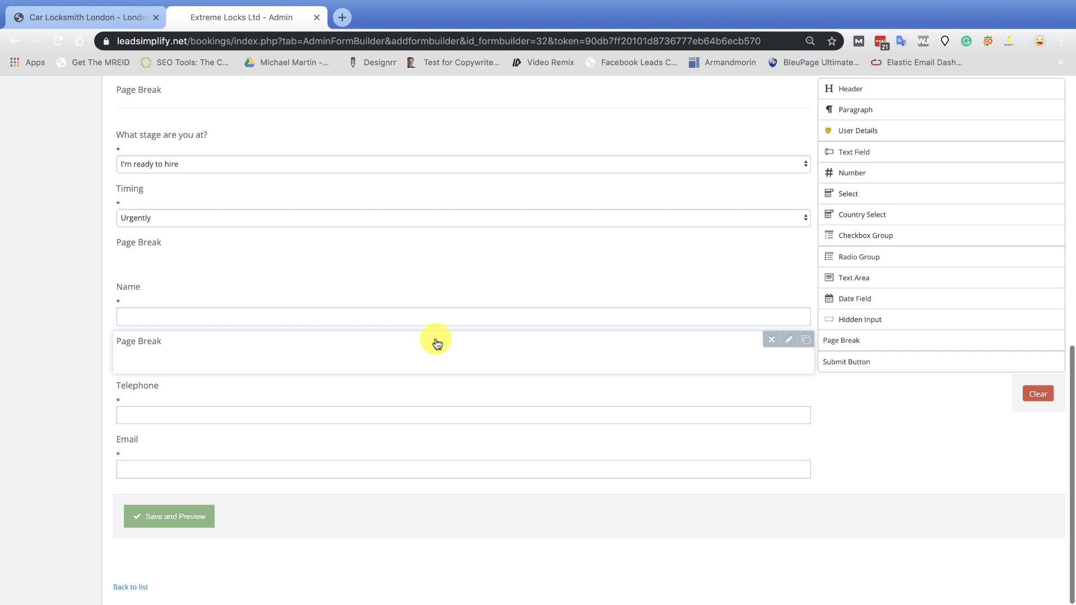
{"action": "mouse_move", "coordinate": [235, 447]}
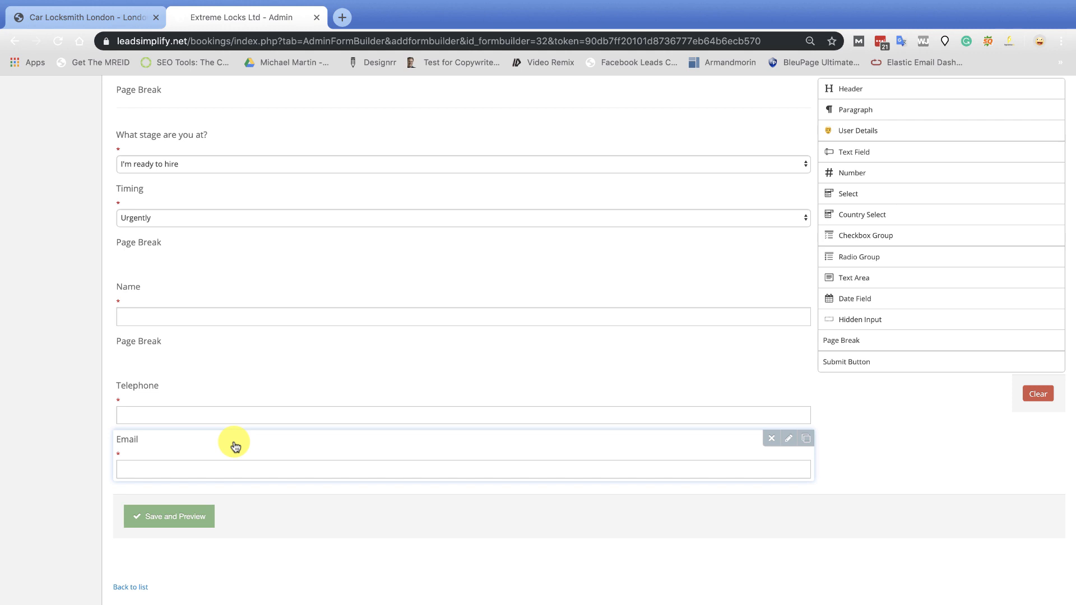
{"action": "mouse_move", "coordinate": [284, 454]}
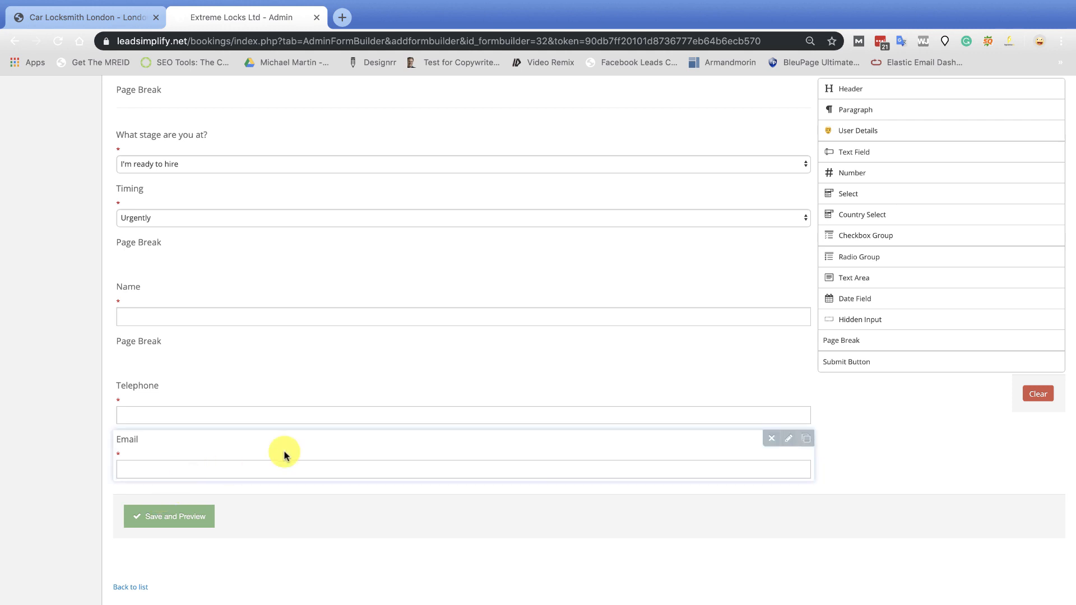
{"action": "scroll", "scroll_direction": "up", "scroll_amount": 3}
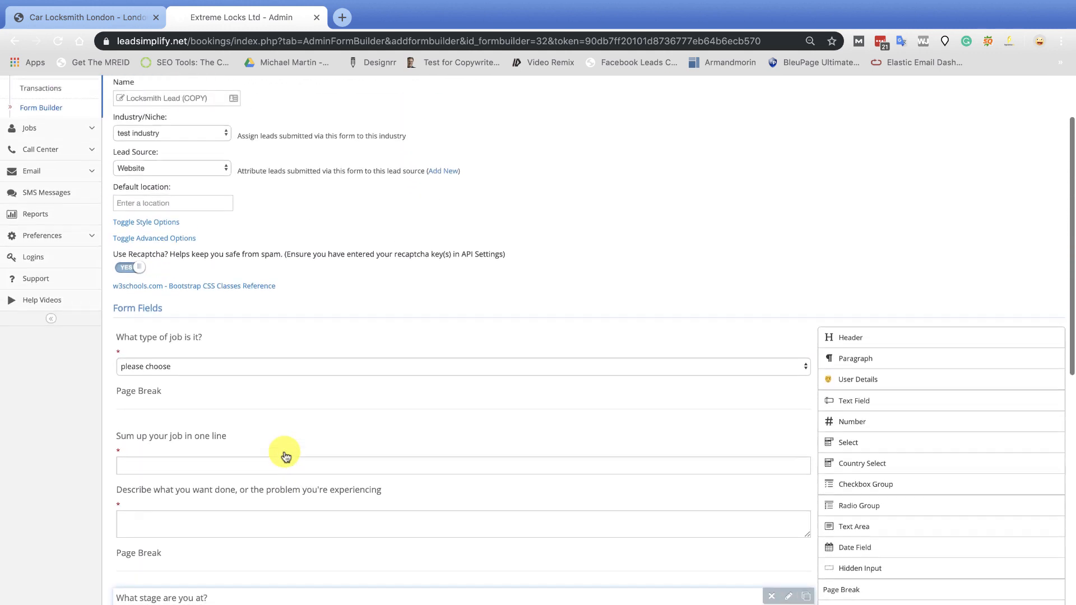
{"action": "left_click", "coordinate": [168, 515]}
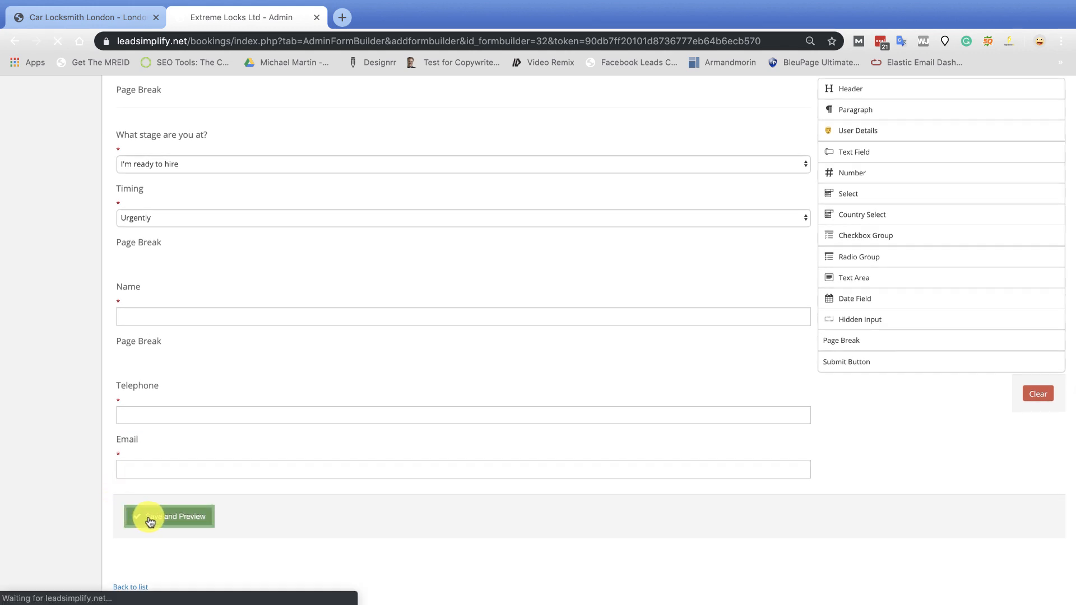
Save and preview the form, then copy its dynamic iframe code for the Magic Page Plugin
{"action": "left_click", "coordinate": [168, 516]}
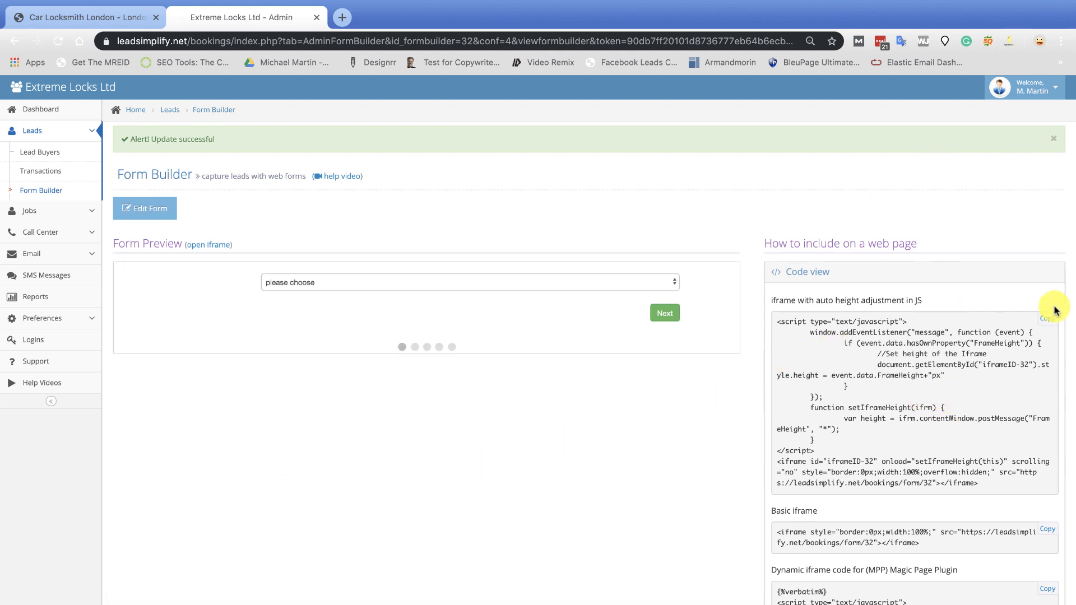
{"action": "scroll", "scroll_direction": "down", "scroll_amount": 3}
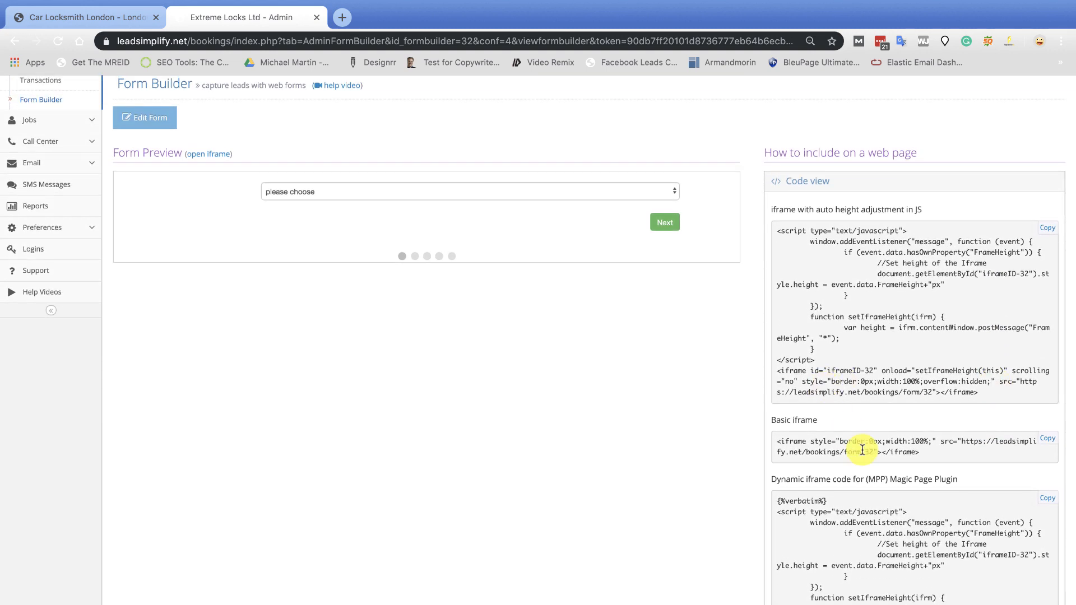
{"action": "scroll", "scroll_direction": "down", "scroll_amount": 3}
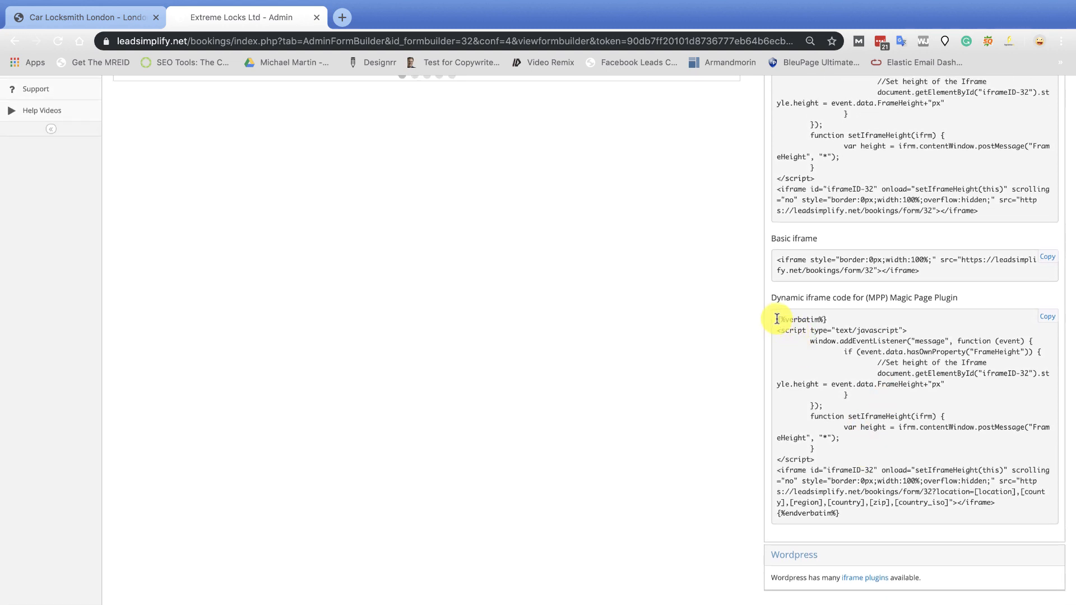
{"action": "double_click", "coordinate": [800, 320]}
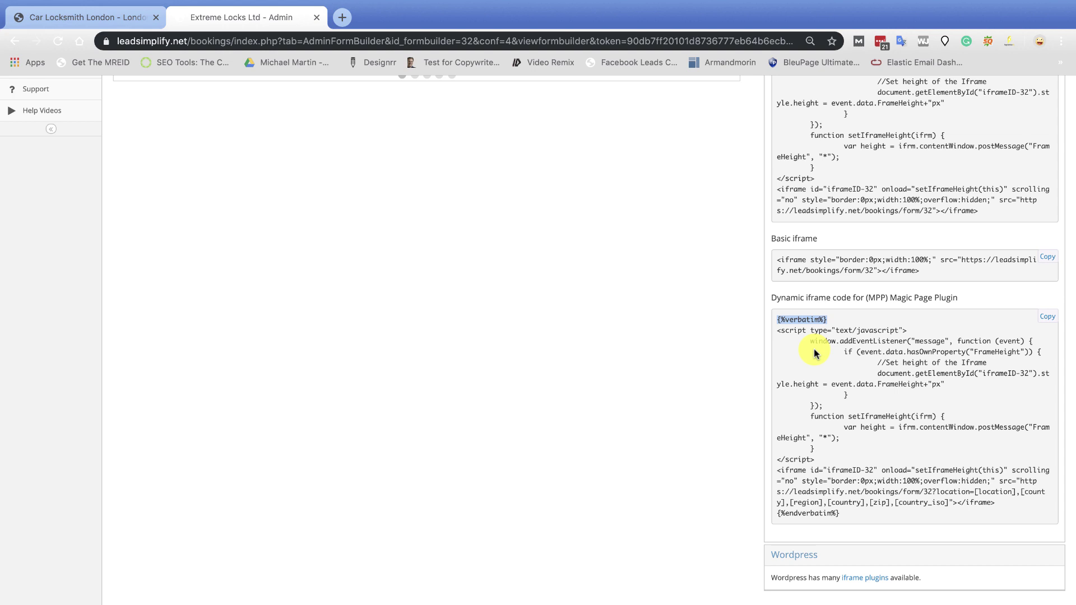
{"action": "mouse_move", "coordinate": [845, 513]}
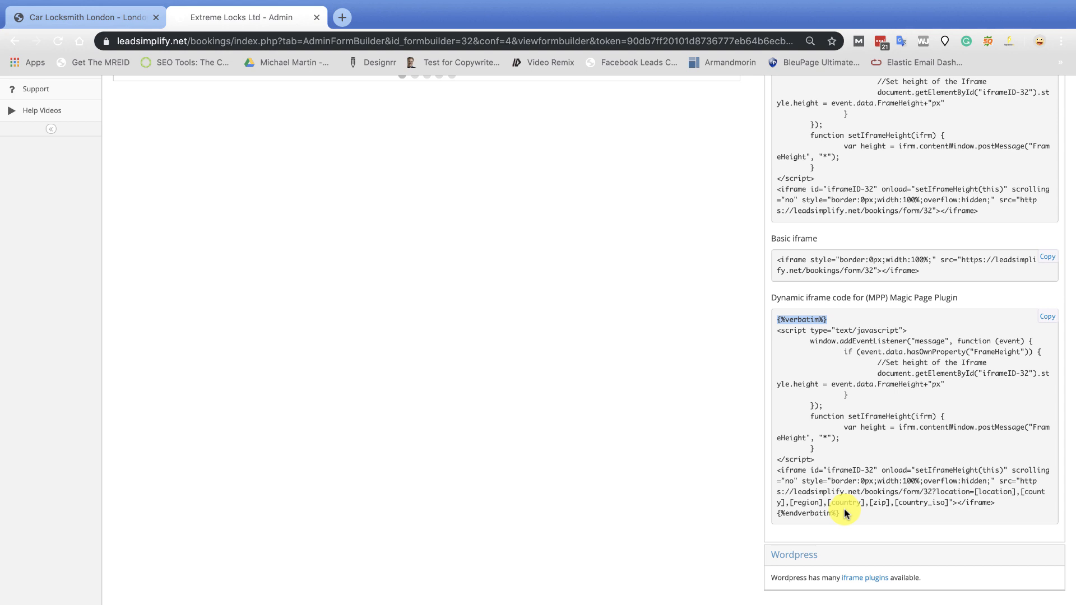
{"action": "mouse_move", "coordinate": [834, 349]}
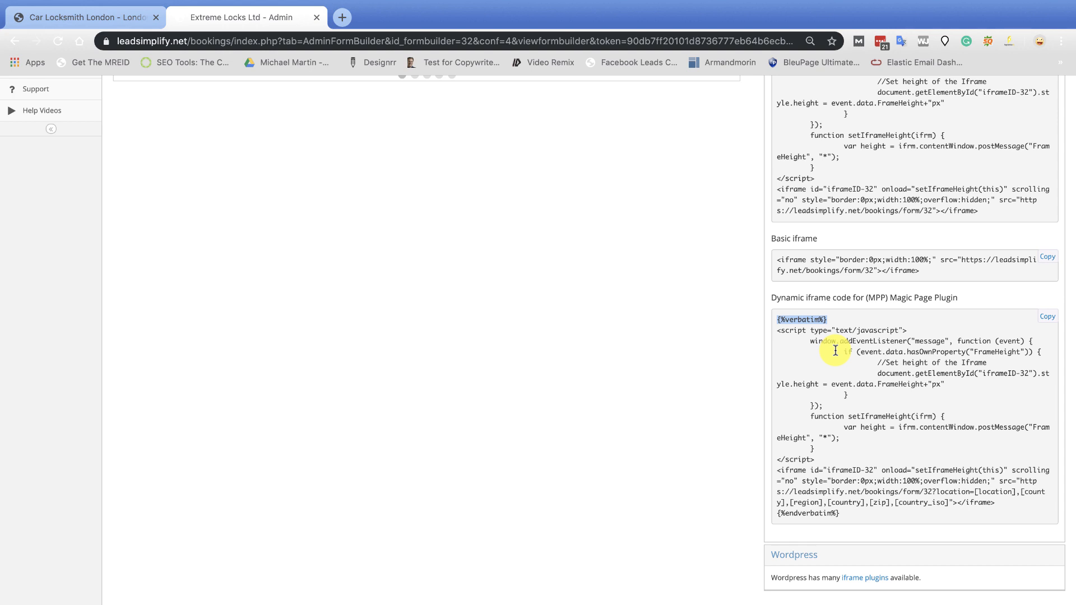
{"action": "scroll", "scroll_direction": "up", "scroll_amount": 3}
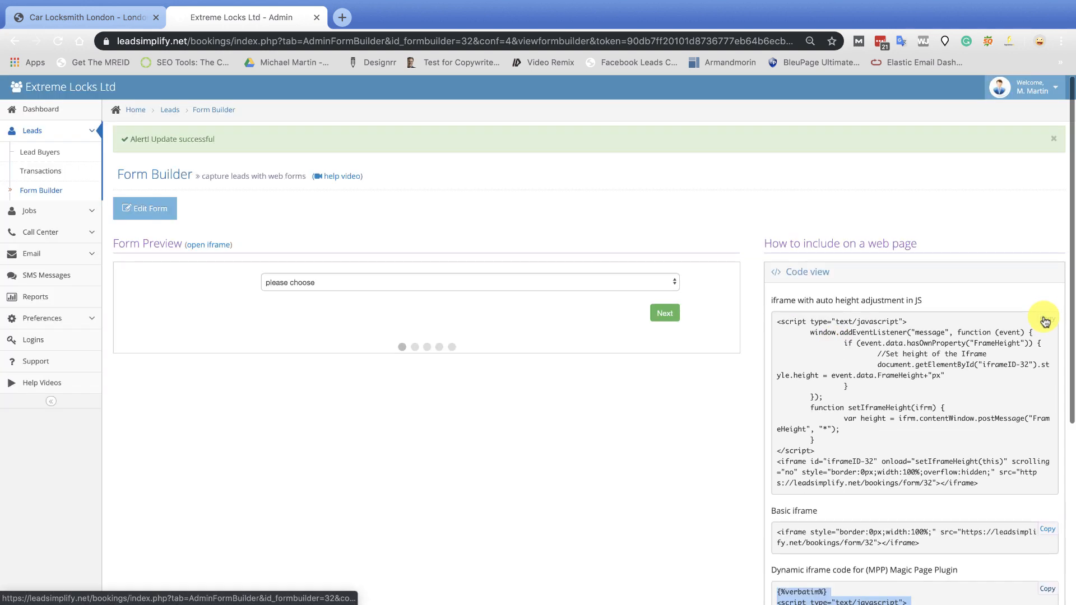
{"action": "scroll", "scroll_direction": "down", "scroll_amount": 3}
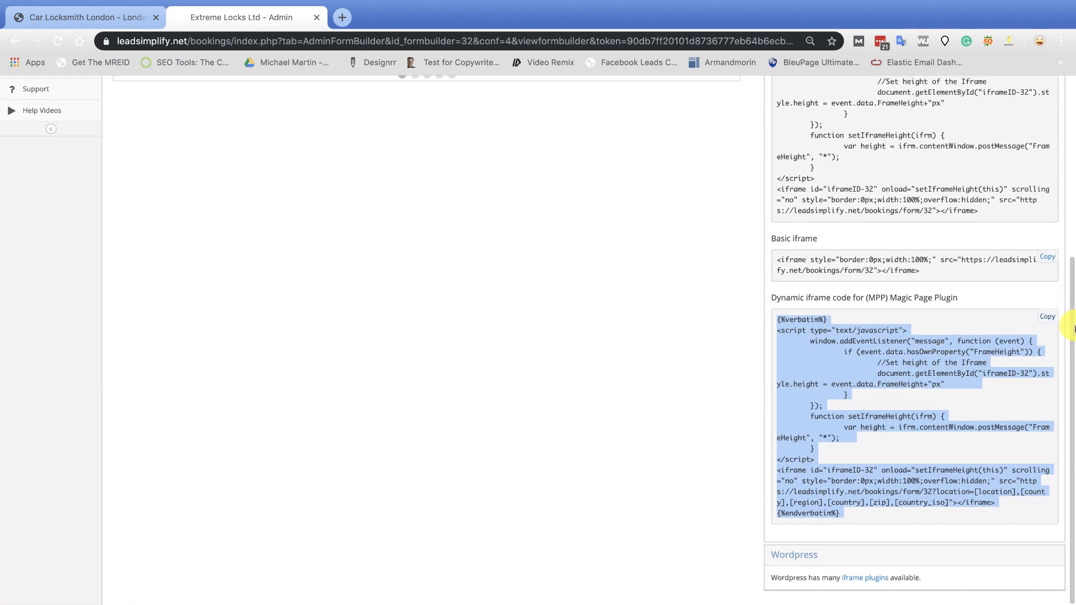
{"action": "scroll", "scroll_direction": "up", "scroll_amount": 3}
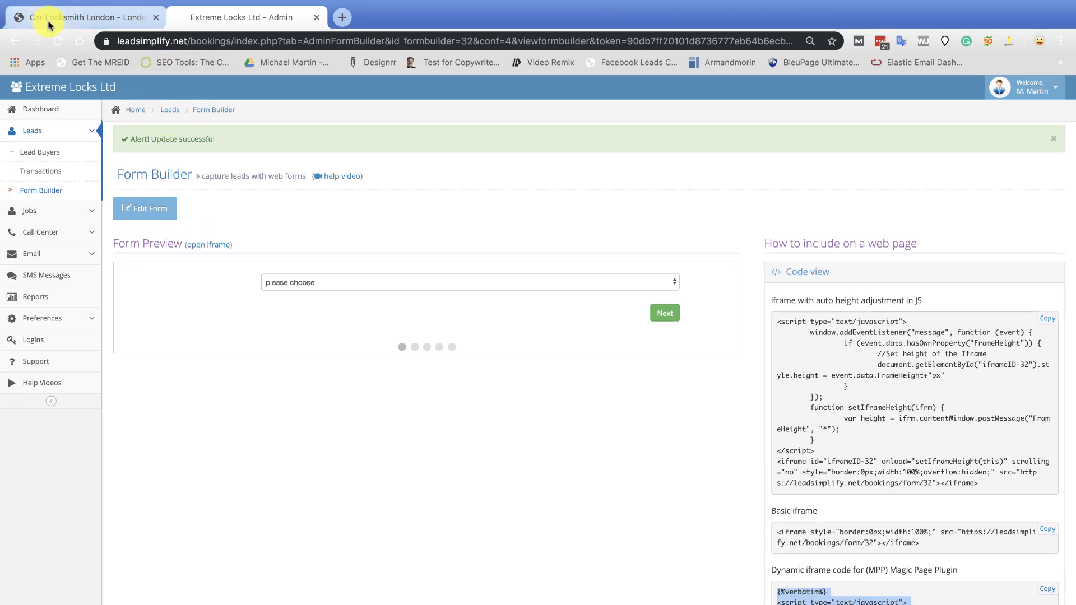
Edit the London locksmith Magic Page in Elementor and clear the old embed code from the text widget
{"action": "left_click", "coordinate": [82, 17]}
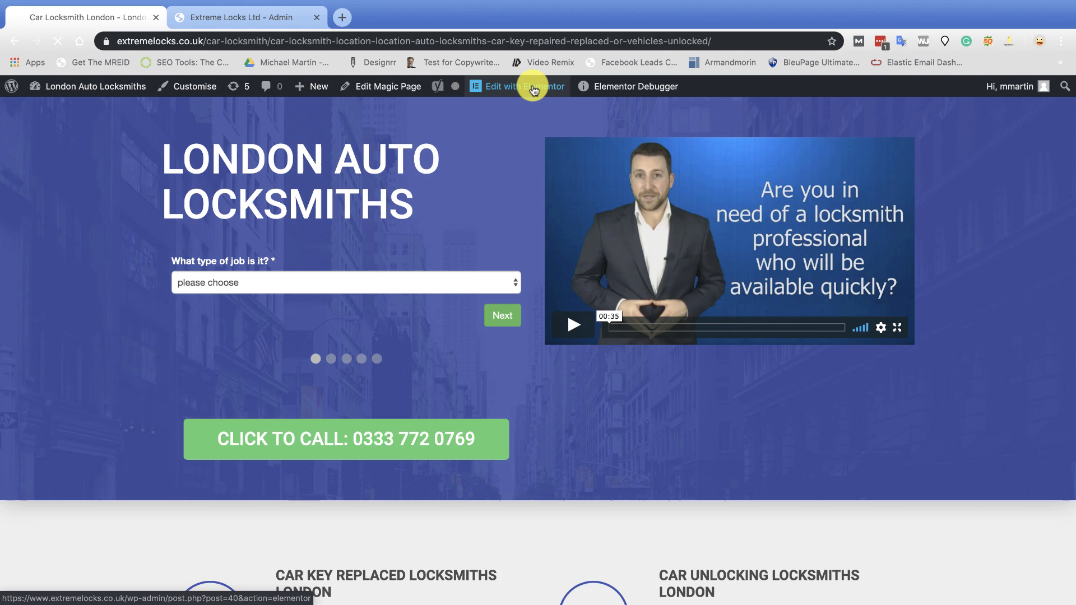
{"action": "mouse_move", "coordinate": [497, 90]}
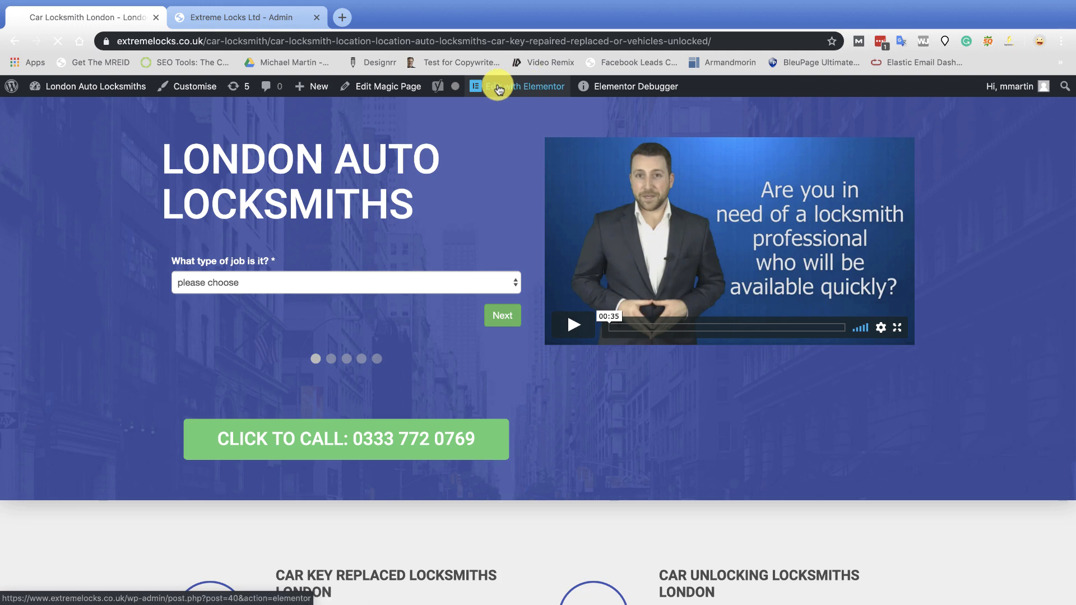
{"action": "left_click", "coordinate": [525, 86]}
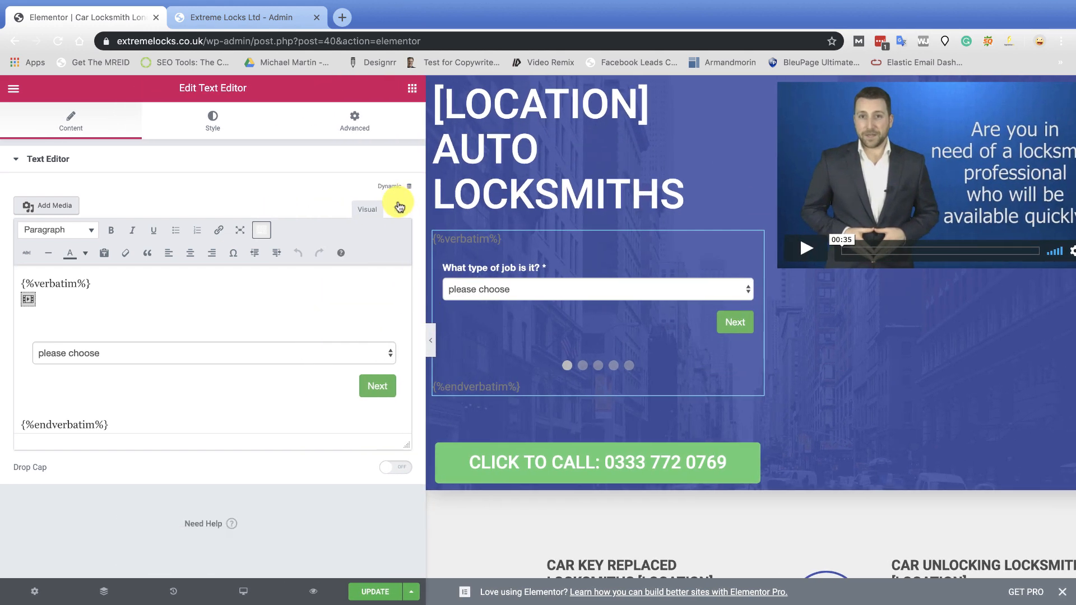
{"action": "left_click", "coordinate": [399, 209]}
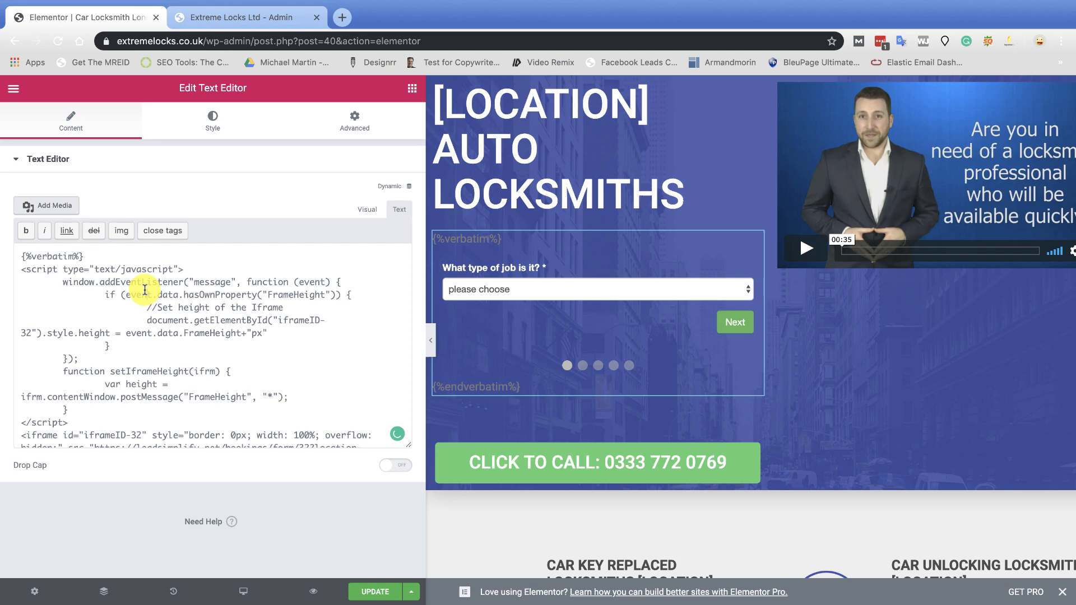
{"action": "left_click", "coordinate": [234, 287]}
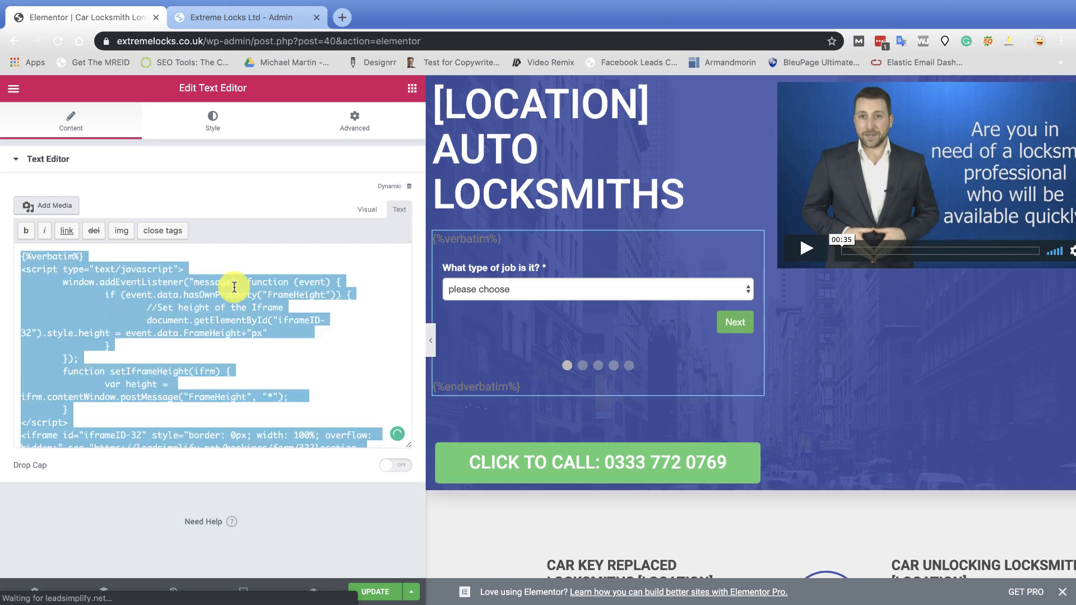
{"action": "key", "text": "Delete"}
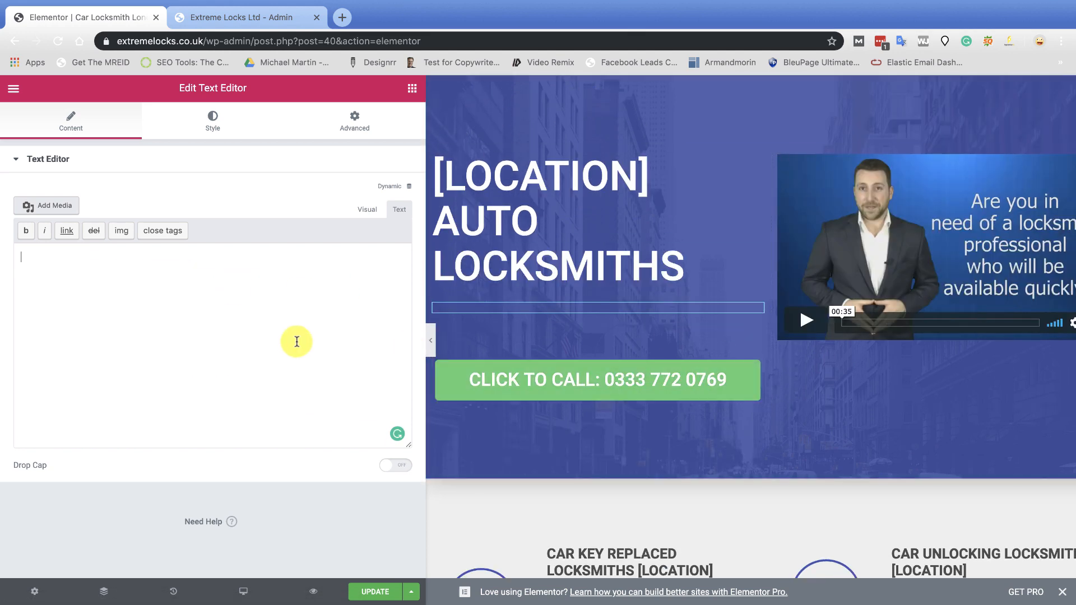
Paste the MPP dynamic iframe code into the widget and update the page
{"action": "left_click", "coordinate": [367, 209]}
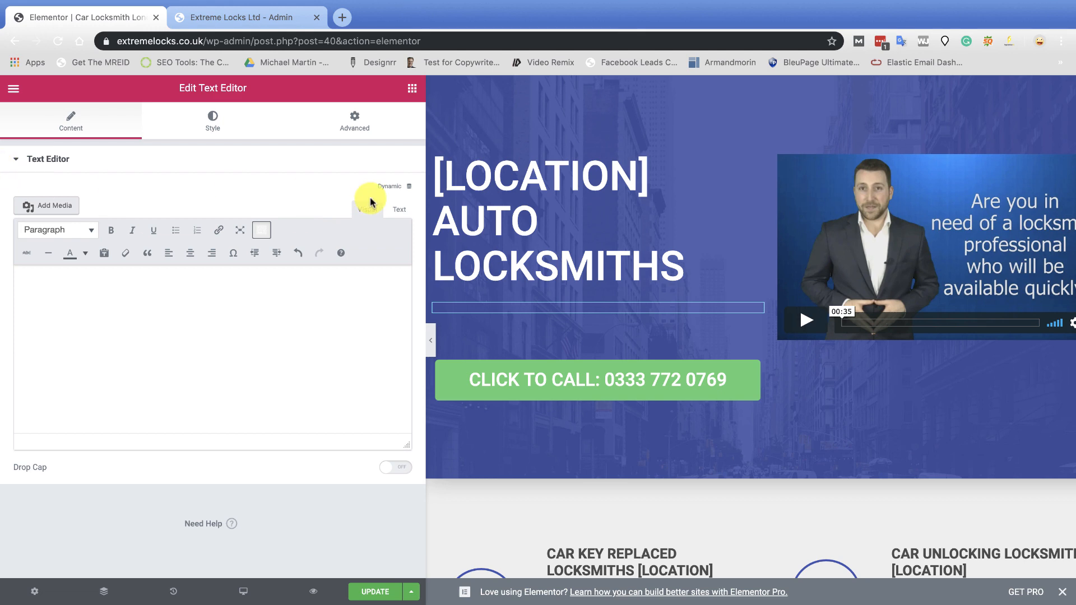
{"action": "left_click", "coordinate": [398, 210]}
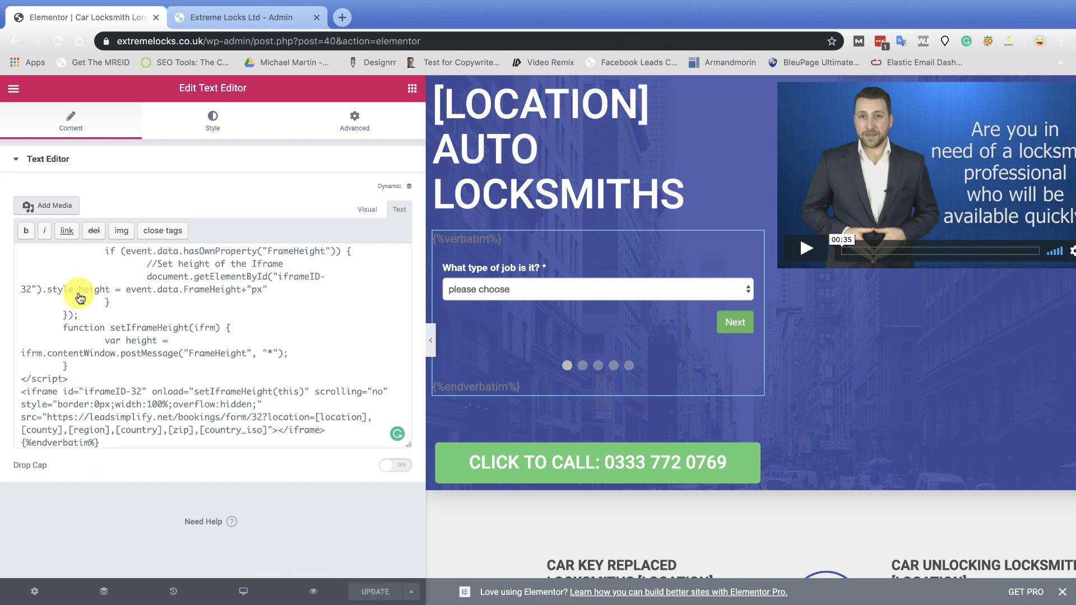
{"action": "left_click", "coordinate": [13, 87]}
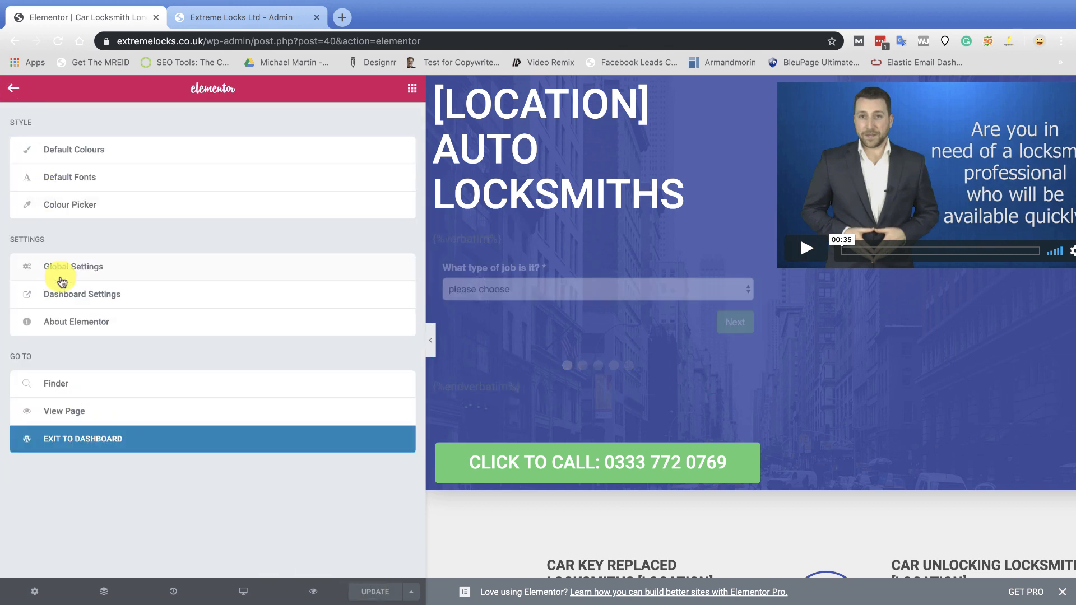
{"action": "left_click", "coordinate": [64, 411]}
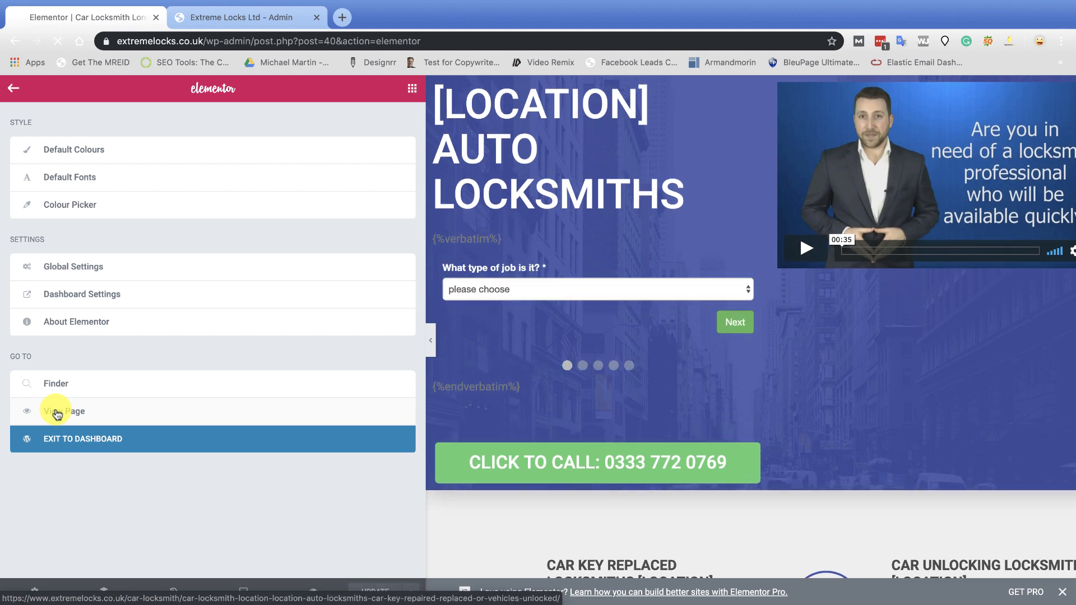
On the live Watford page, choose Burglary Repair and describe being locked out and needing help
{"action": "left_click", "coordinate": [65, 411]}
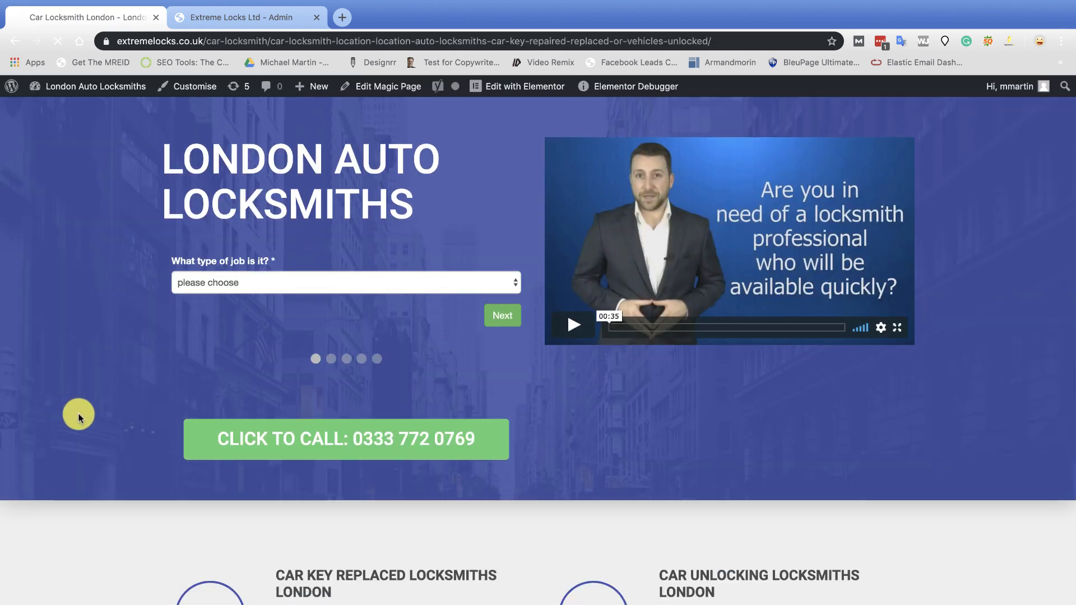
{"action": "scroll", "scroll_direction": "down", "scroll_amount": 3}
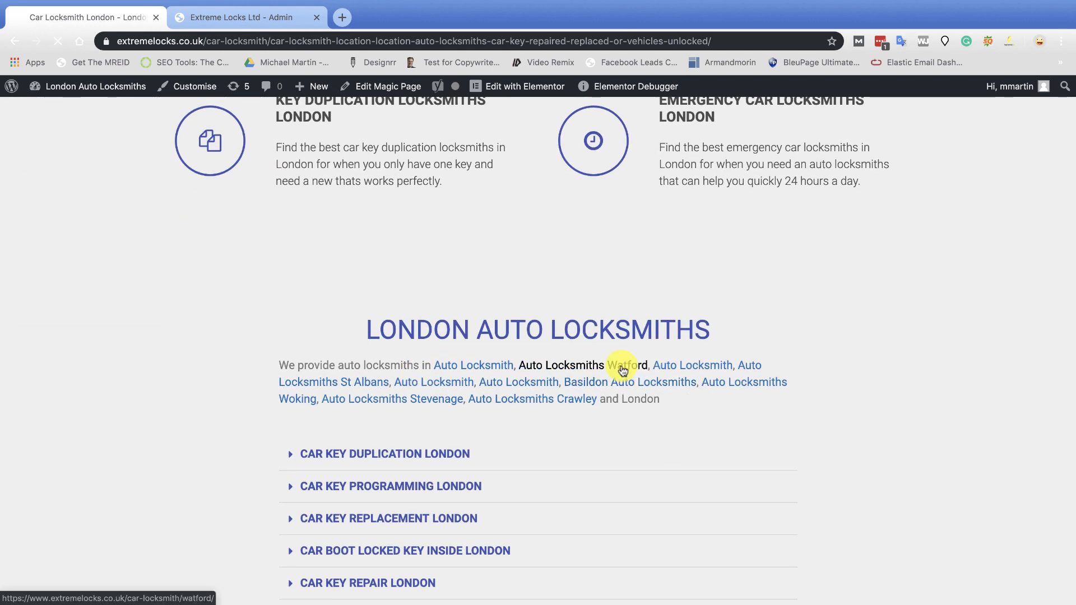
{"action": "left_click", "coordinate": [624, 365]}
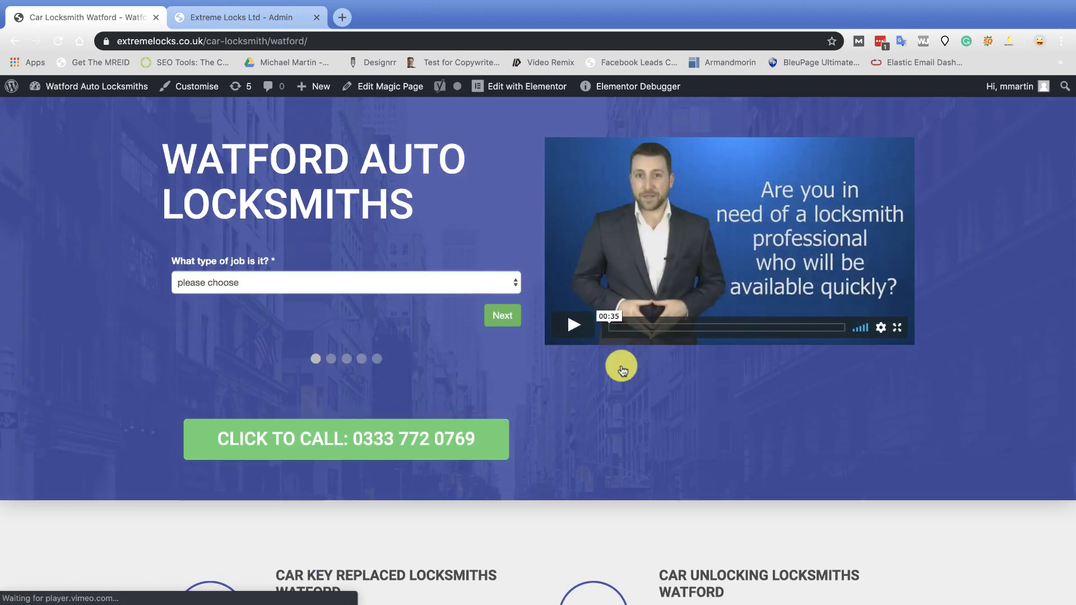
{"action": "left_click", "coordinate": [345, 282]}
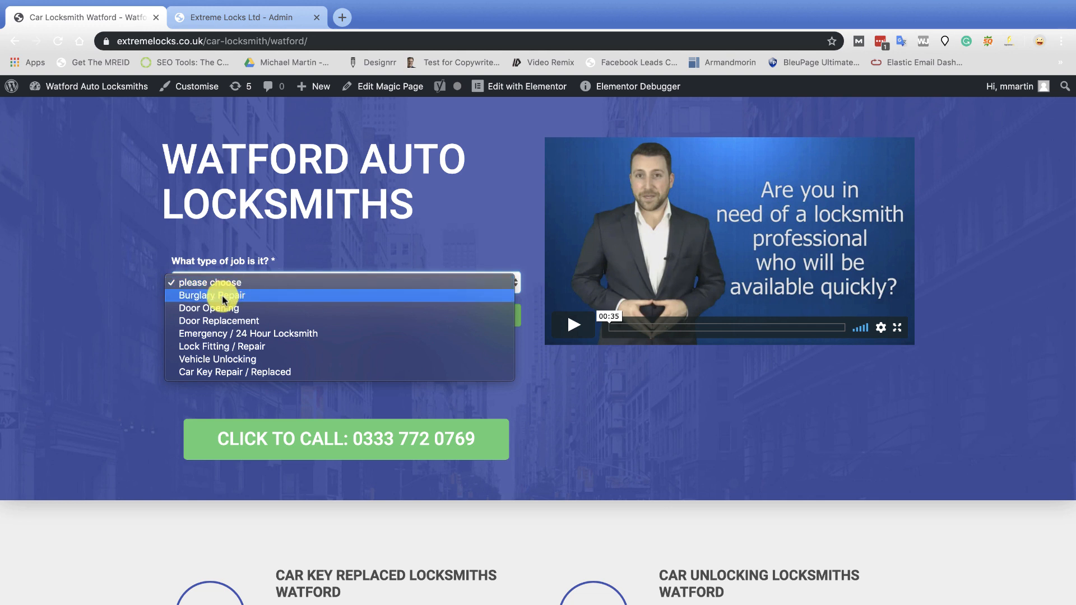
{"action": "left_click", "coordinate": [211, 295]}
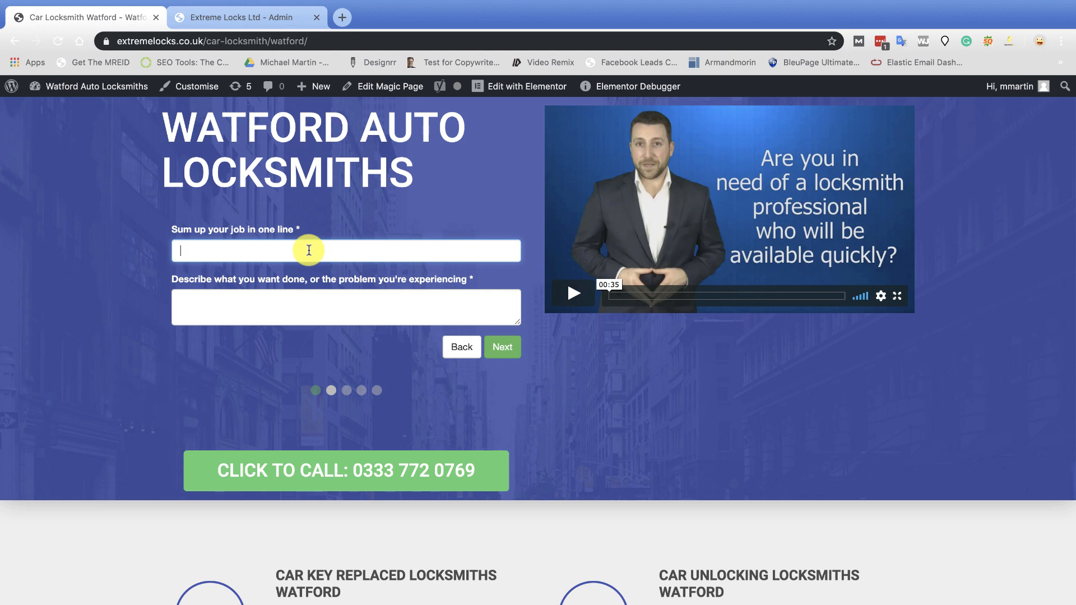
{"action": "mouse_move", "coordinate": [382, 233]}
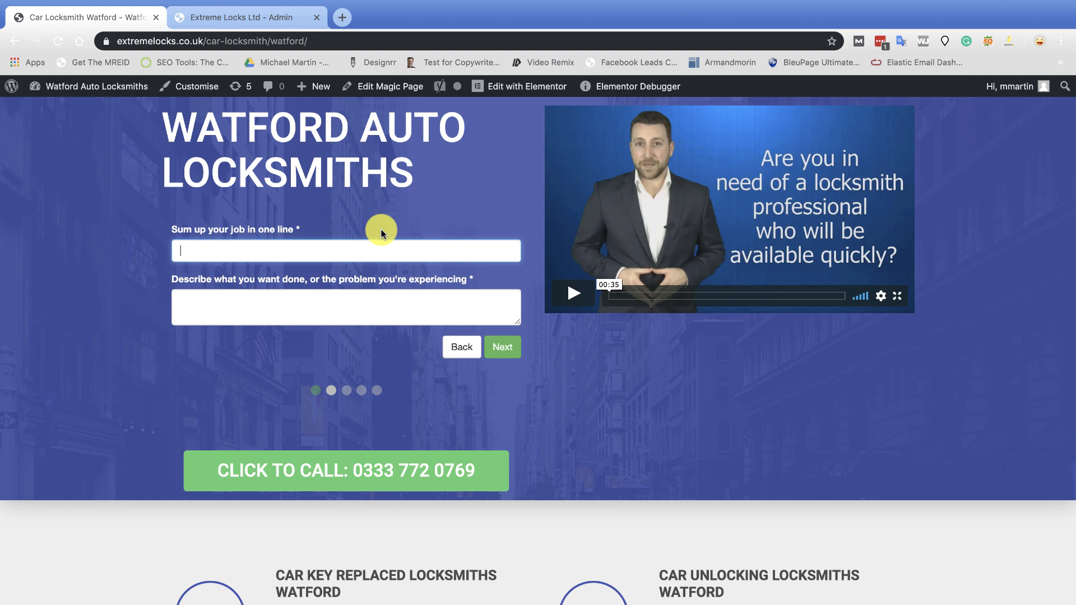
{"action": "type", "text": "need"}
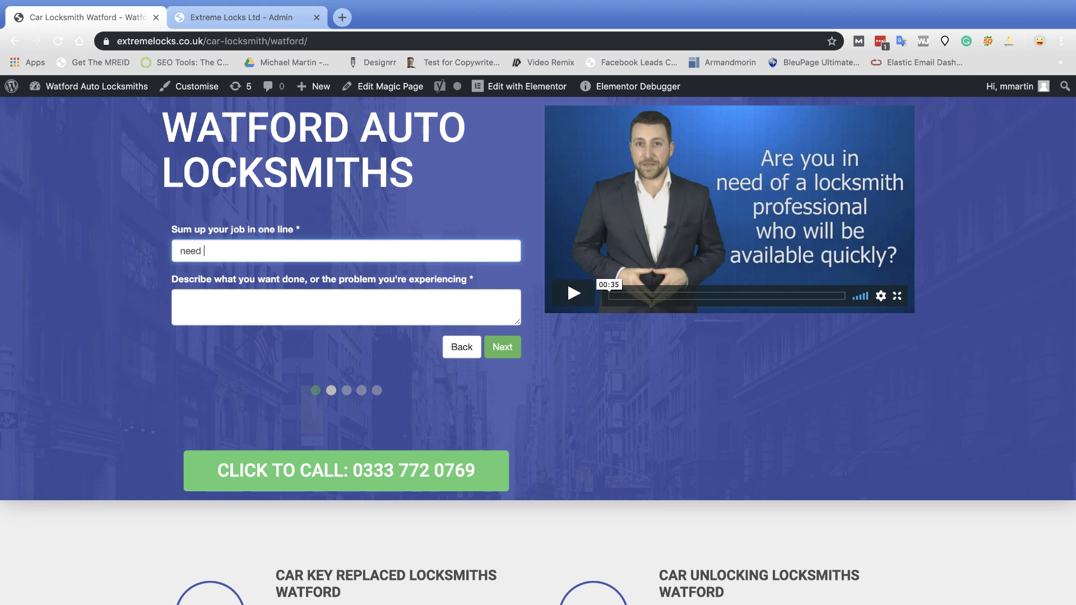
{"action": "type", "text": "help im locked out"}
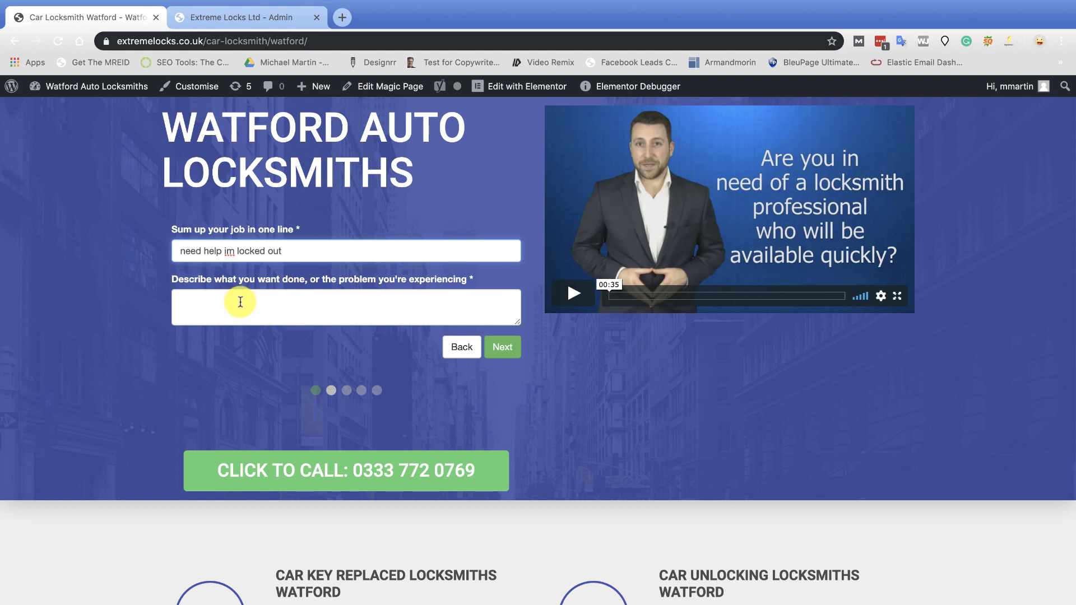
{"action": "type", "text": "im"}
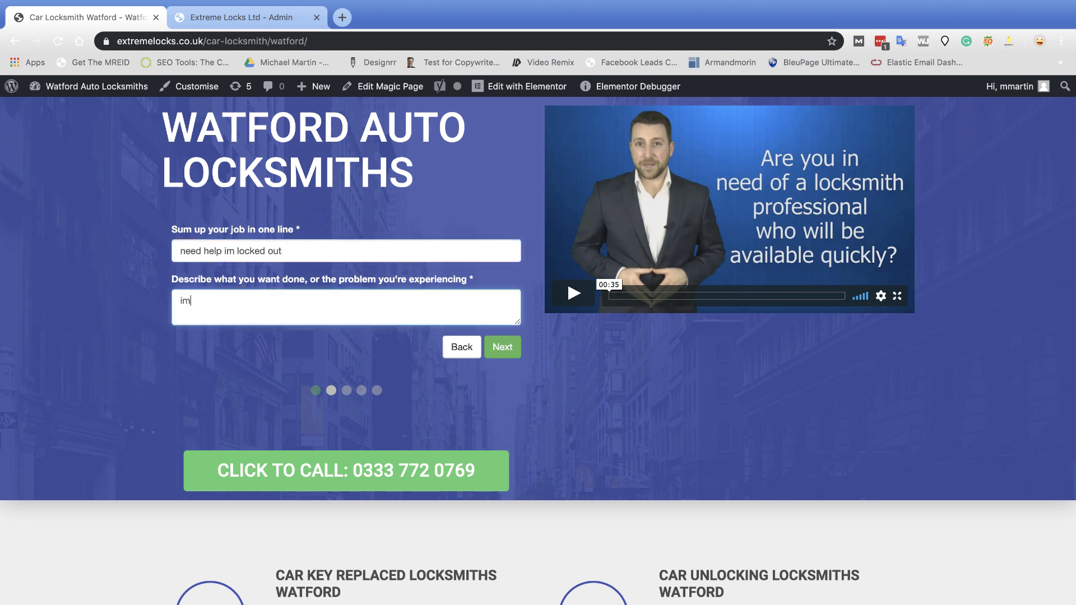
{"action": "type", "text": "still locked"}
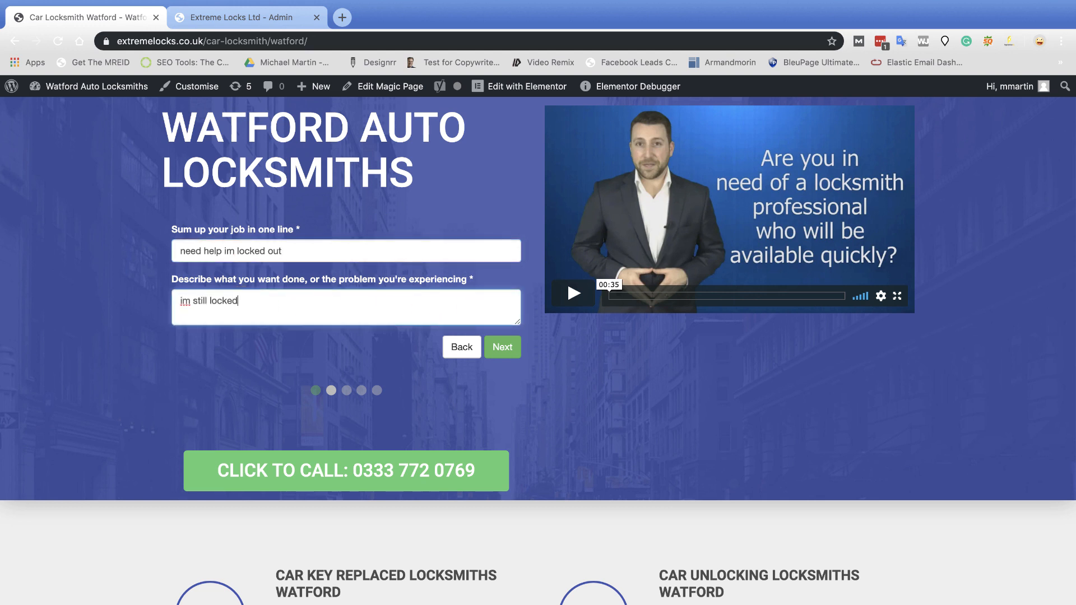
{"action": "type", "text": "out"}
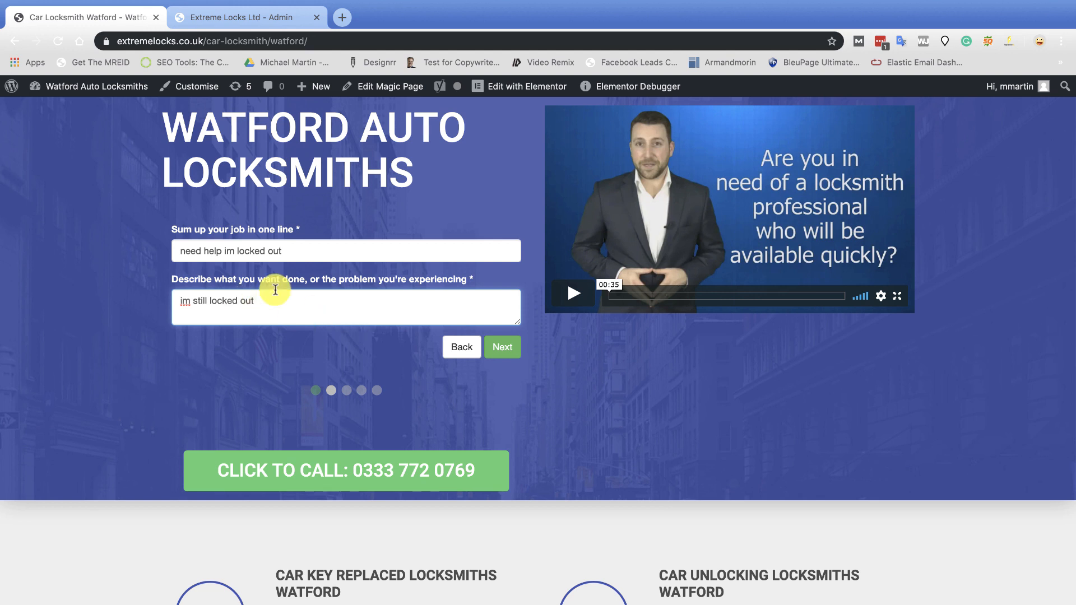
{"action": "left_click", "coordinate": [502, 346]}
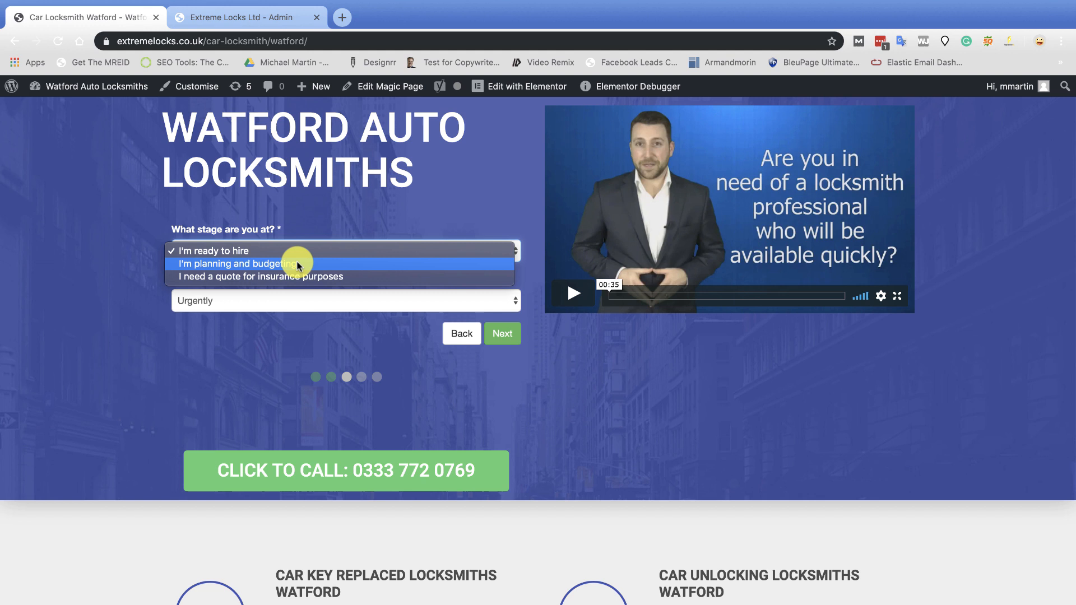
{"action": "left_click", "coordinate": [231, 250]}
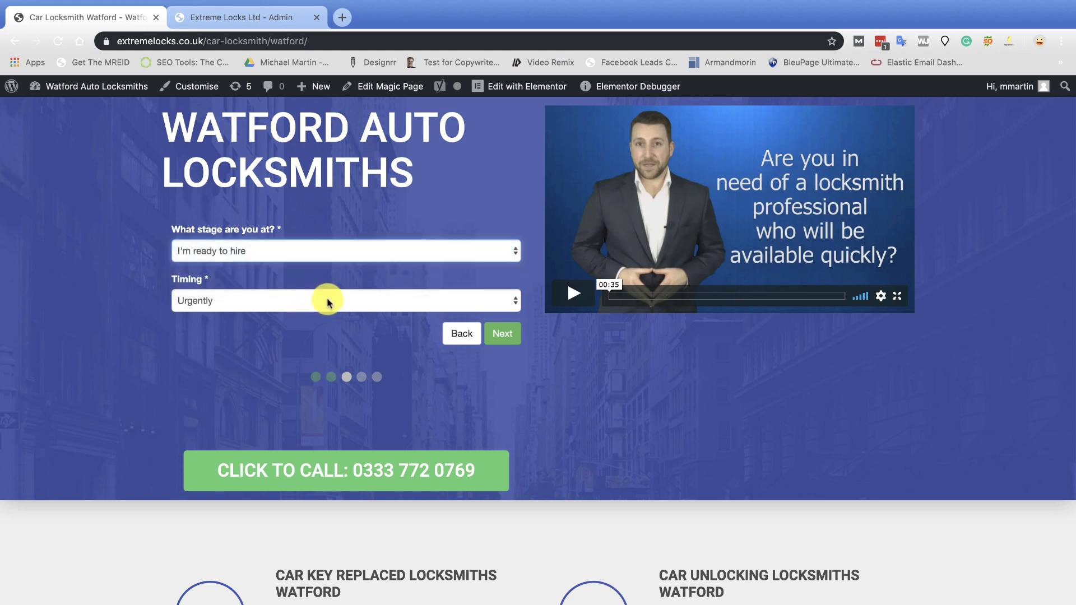
{"action": "left_click", "coordinate": [502, 334]}
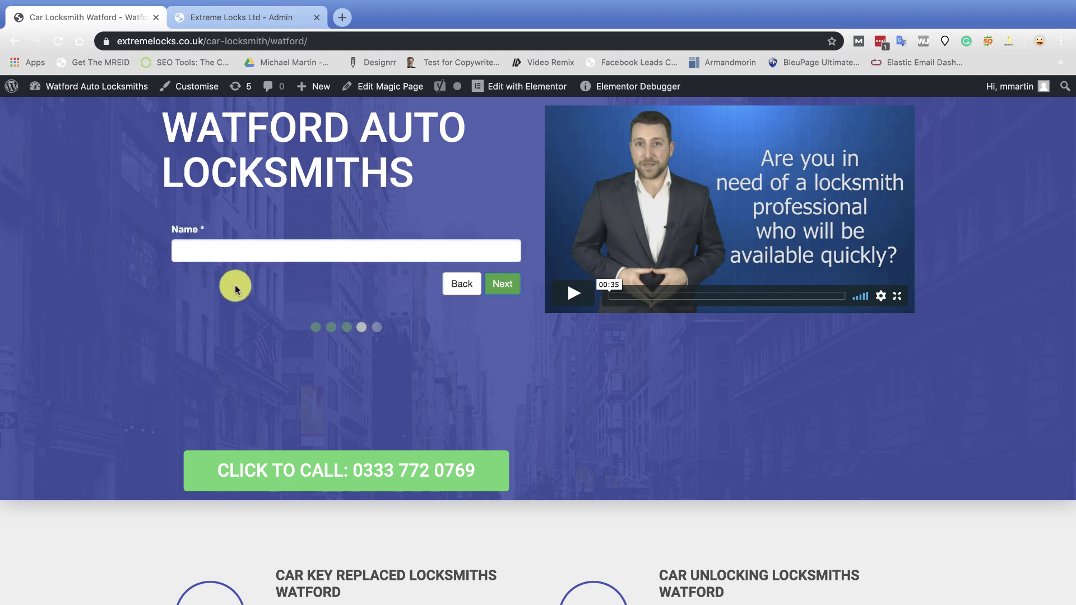
{"action": "type", "text": "Michael Martin"}
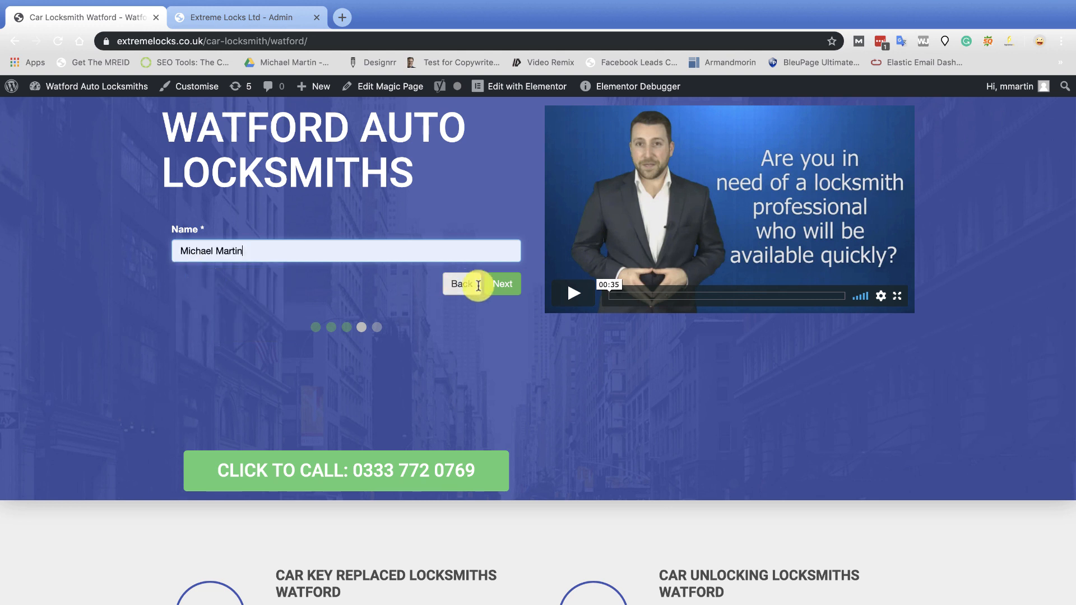
{"action": "left_click", "coordinate": [502, 284]}
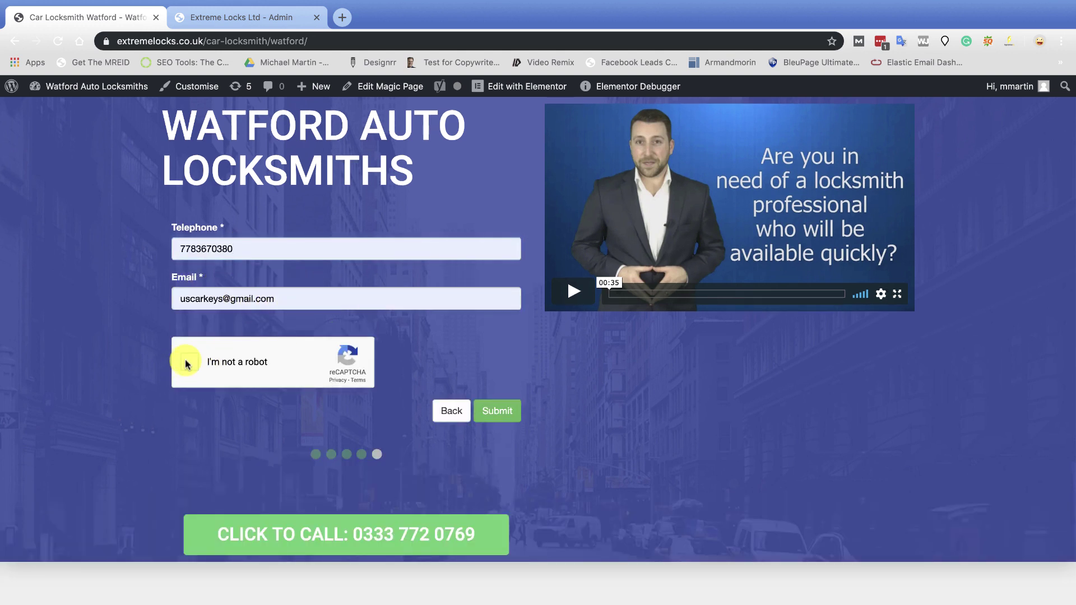
{"action": "left_click", "coordinate": [187, 362]}
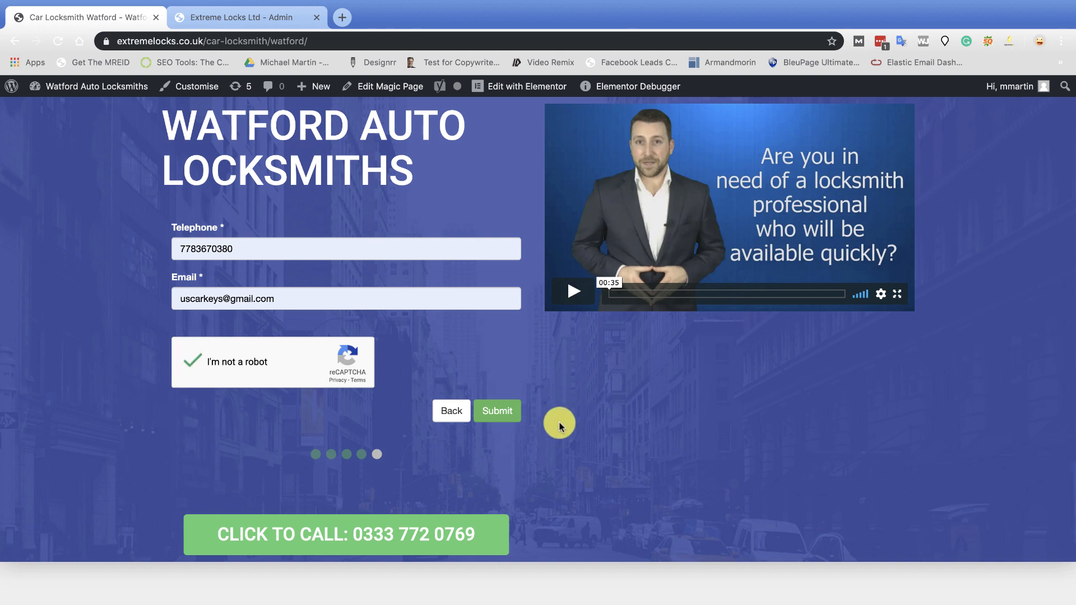
{"action": "left_click", "coordinate": [497, 410]}
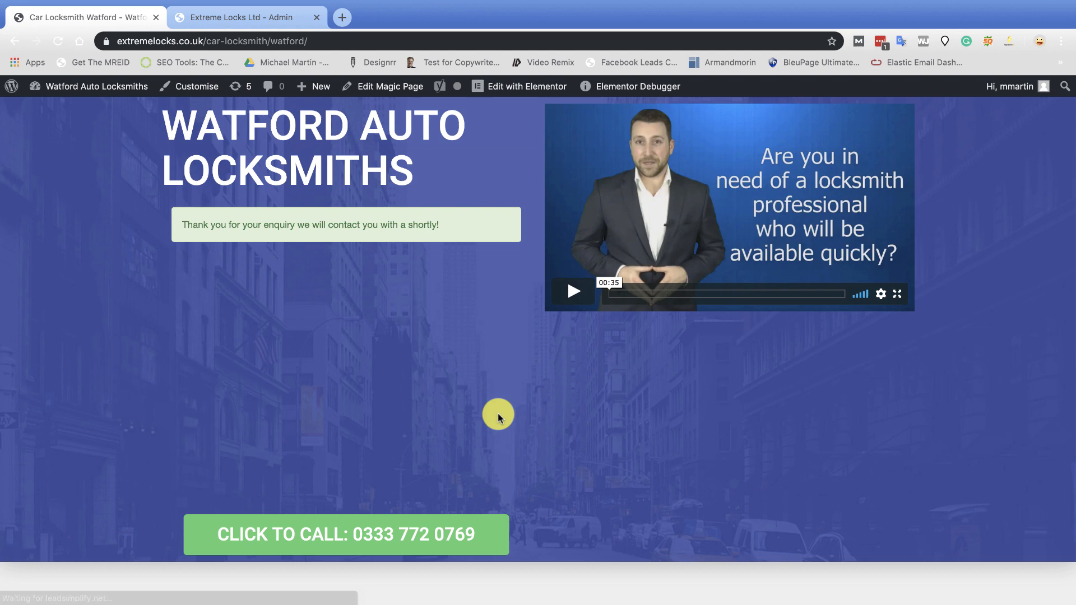
{"action": "left_click", "coordinate": [245, 17]}
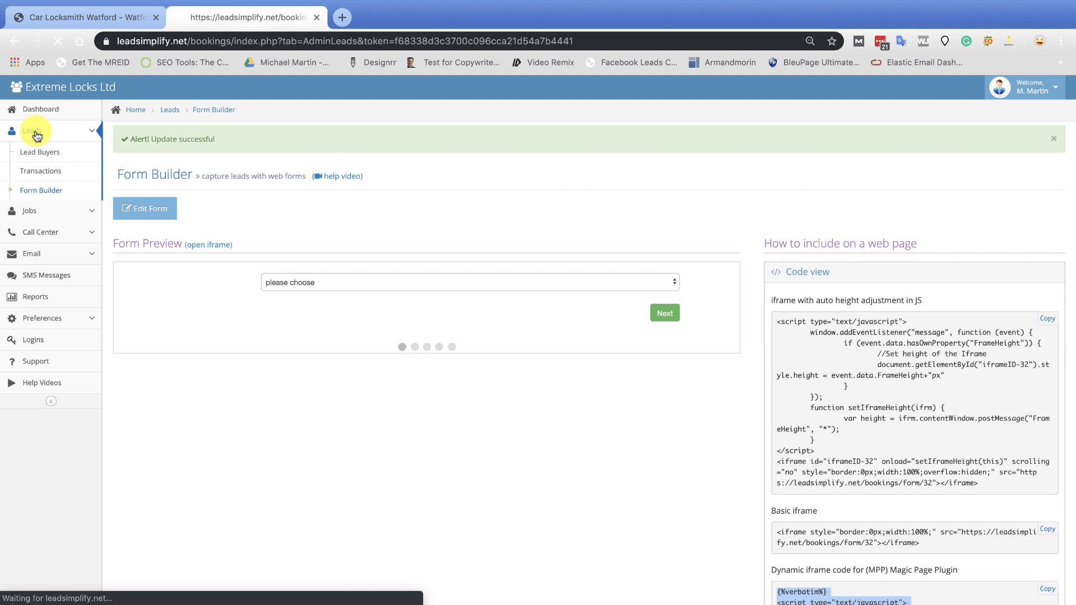
View the newest lead's details showing its Watford address and Burglary Repair answers
{"action": "left_click", "coordinate": [32, 130]}
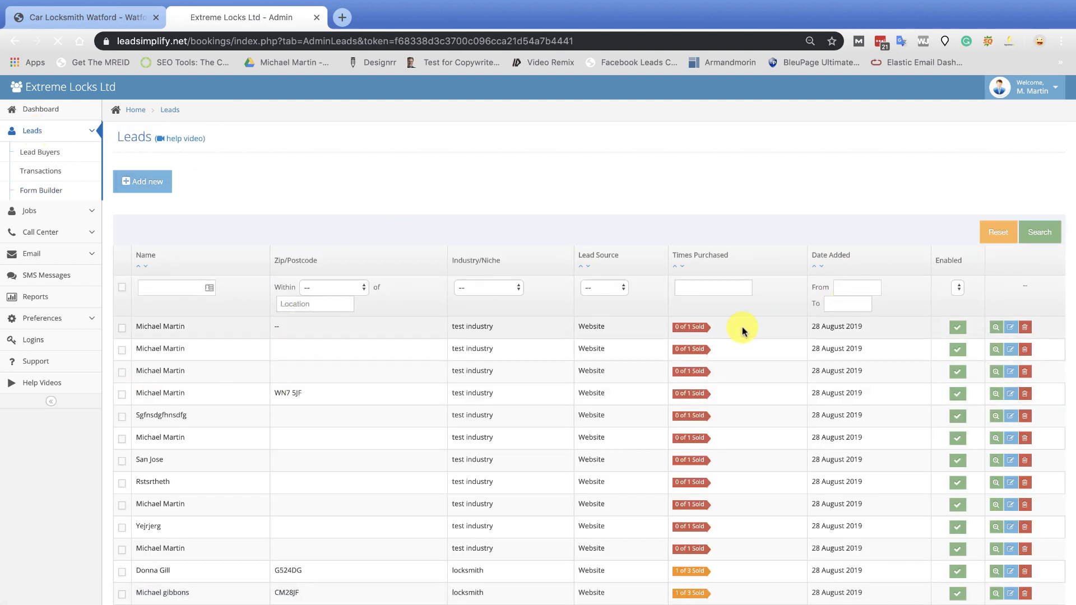
{"action": "left_click", "coordinate": [995, 326]}
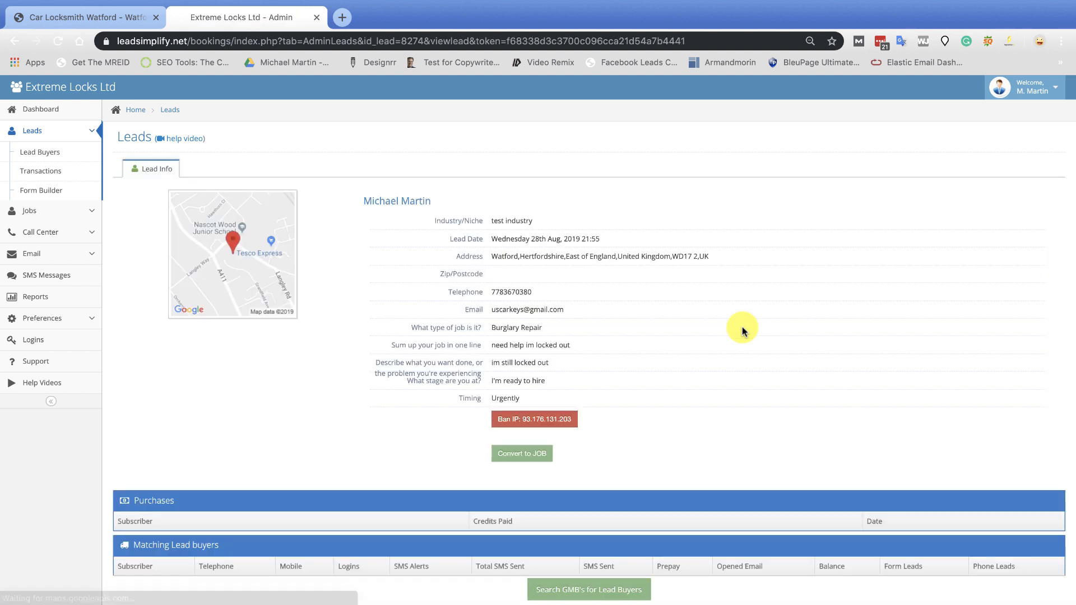
{"action": "mouse_move", "coordinate": [232, 250]}
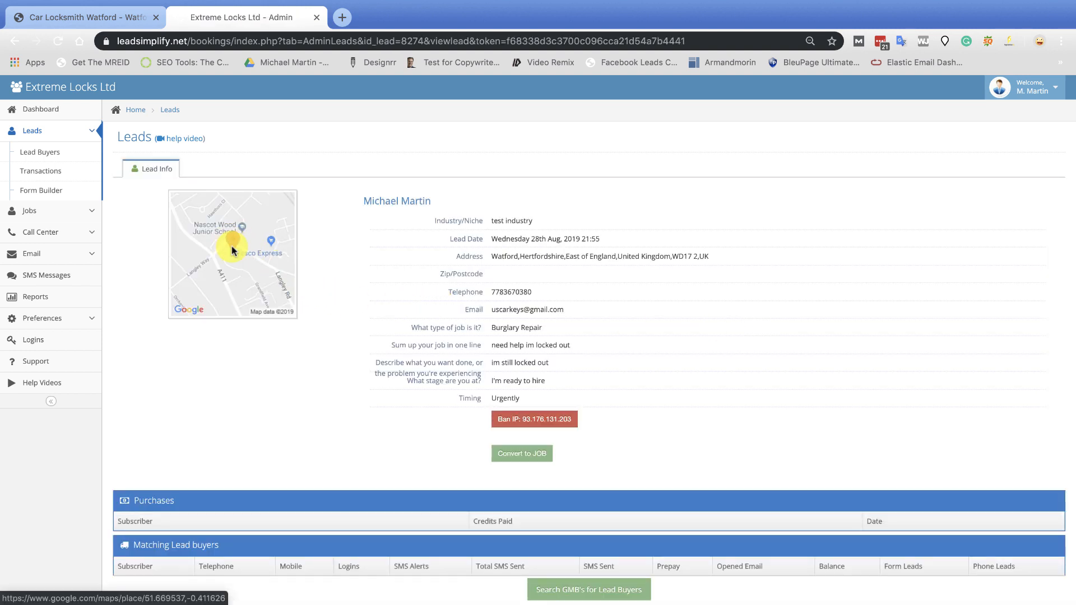
{"action": "mouse_move", "coordinate": [568, 266]}
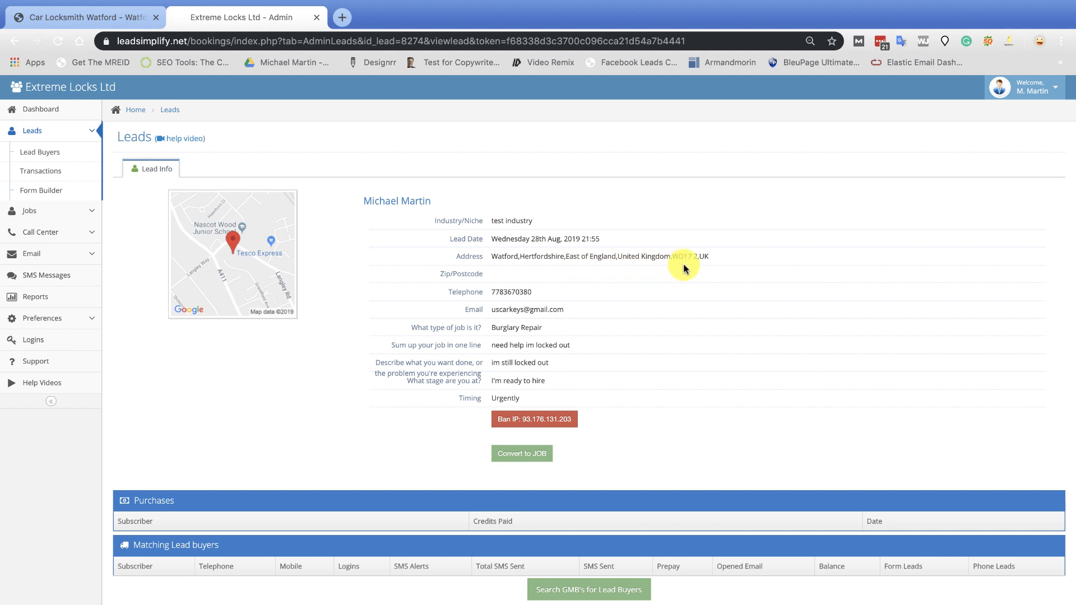
{"action": "mouse_move", "coordinate": [708, 259]}
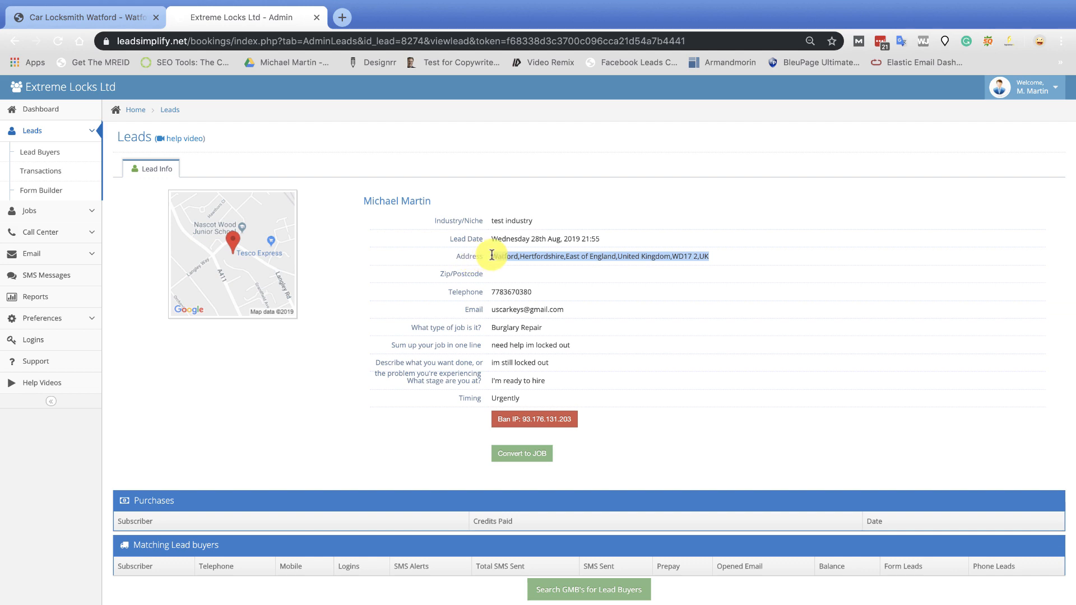
{"action": "left_click", "coordinate": [82, 17]}
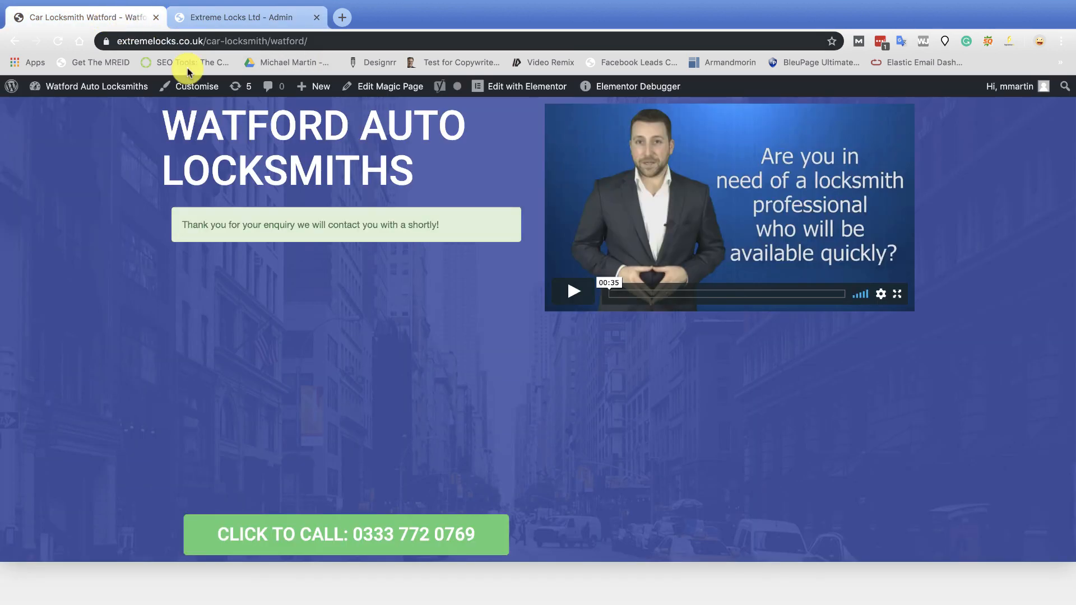
Follow the Car Locksmiths London link from the Watford Auto Locksmiths paragraph
{"action": "scroll", "scroll_direction": "down", "scroll_amount": 3}
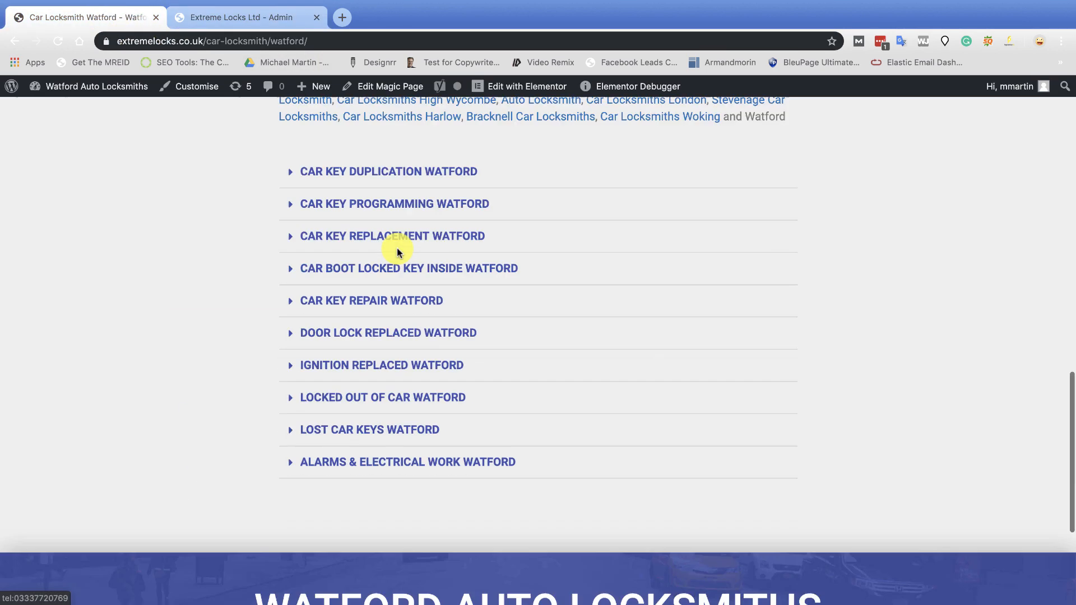
{"action": "scroll", "scroll_direction": "down", "scroll_amount": 3}
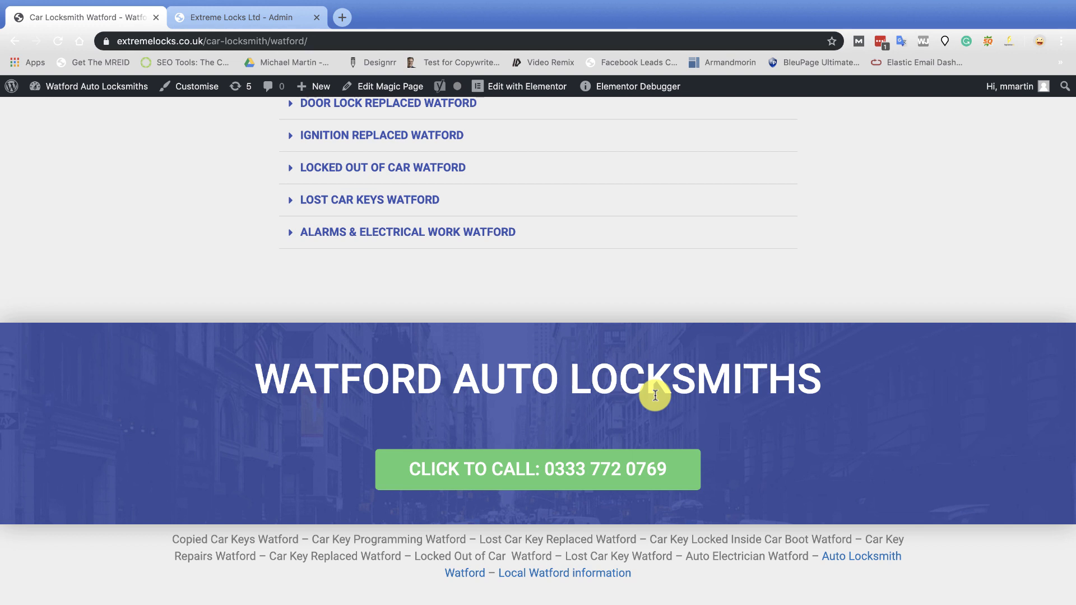
{"action": "mouse_move", "coordinate": [787, 441]}
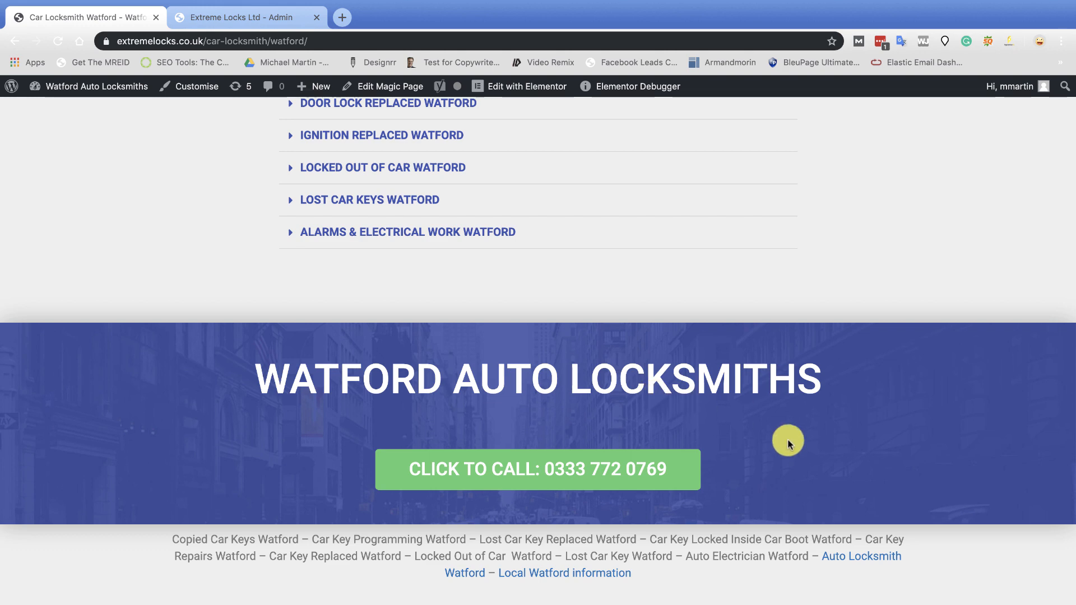
{"action": "scroll", "scroll_direction": "up", "scroll_amount": 3}
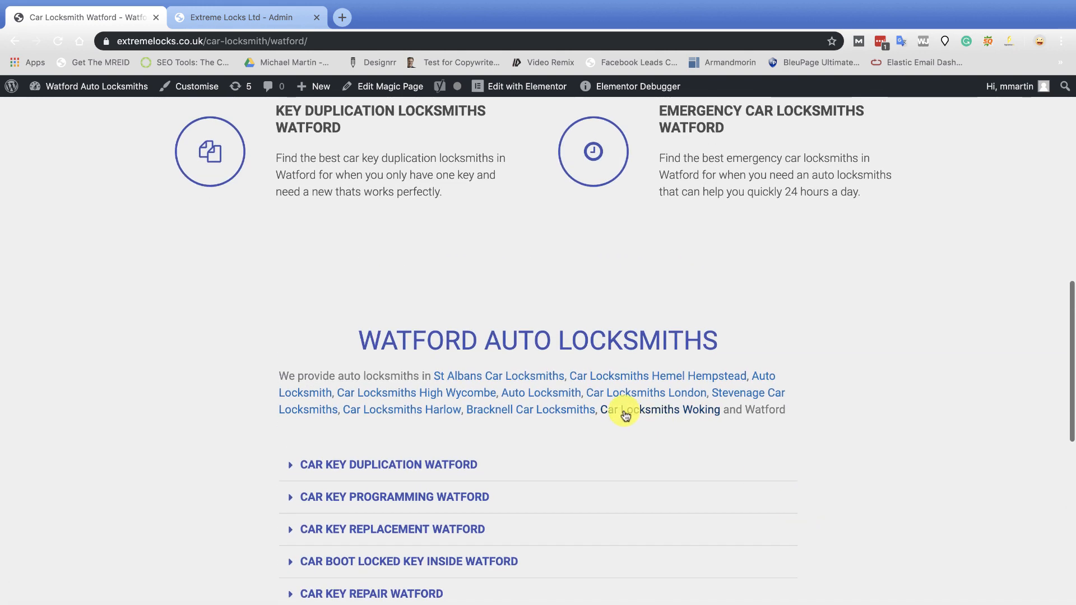
{"action": "mouse_move", "coordinate": [635, 399]}
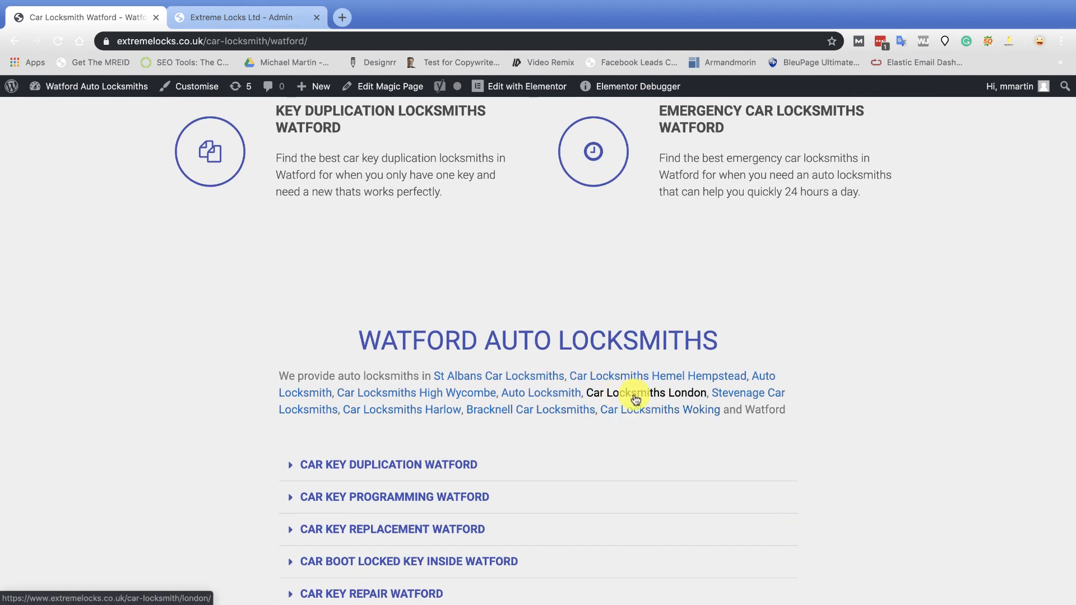
{"action": "left_click", "coordinate": [634, 392]}
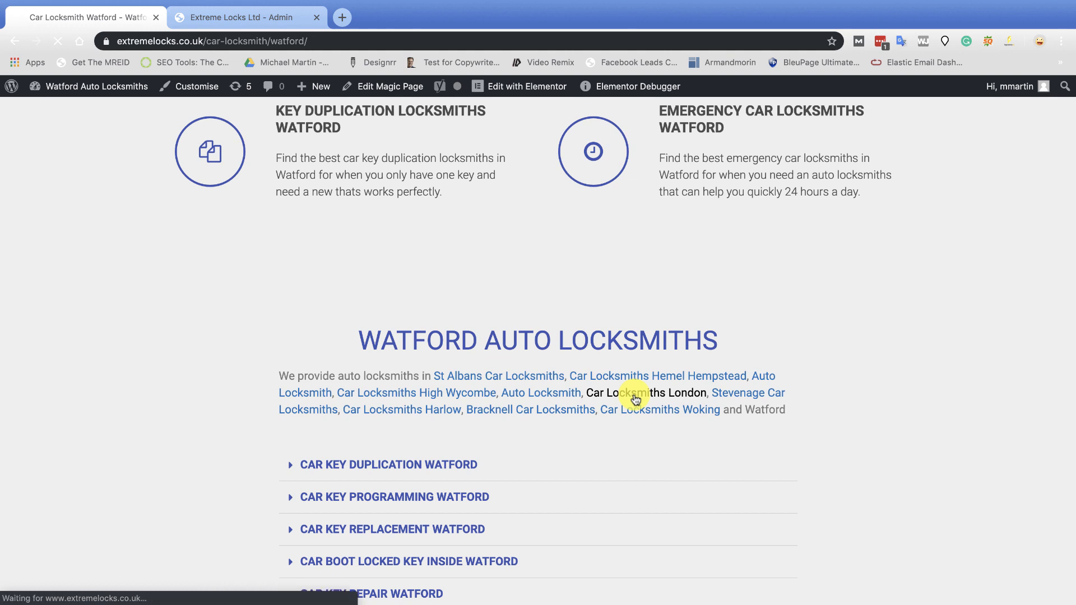
{"action": "left_click", "coordinate": [646, 392]}
{"action": "type", "text": "fgdjdf"}
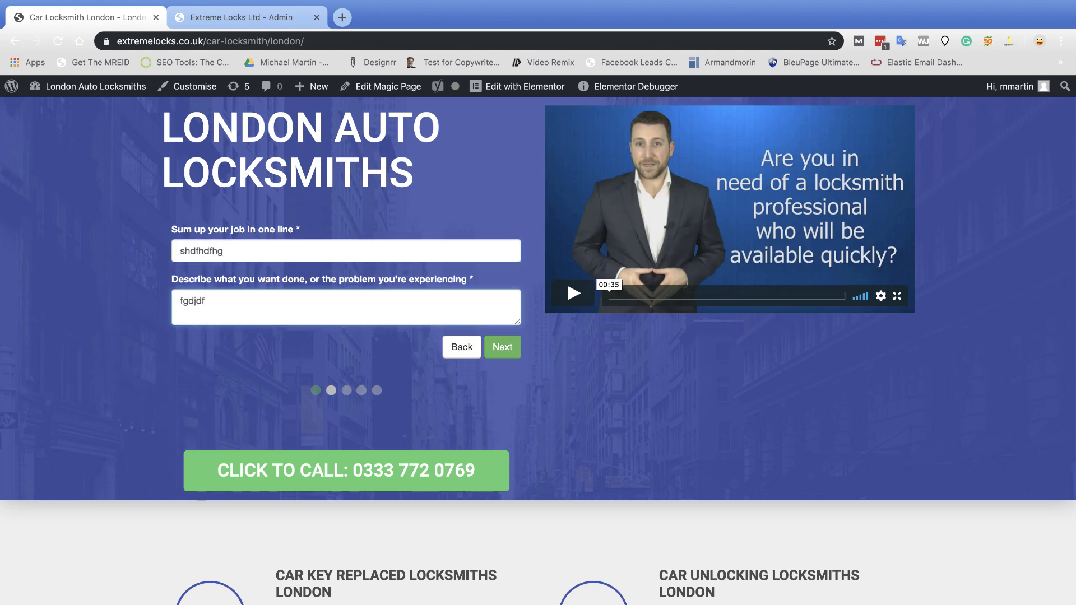
{"action": "left_click", "coordinate": [502, 346]}
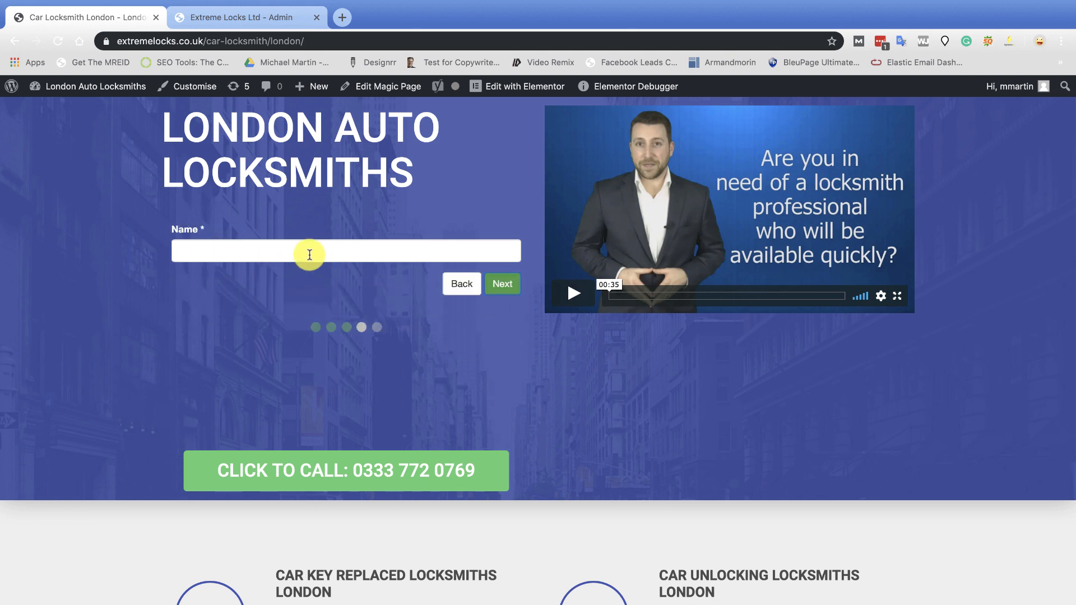
{"action": "type", "text": "Michael Martin"}
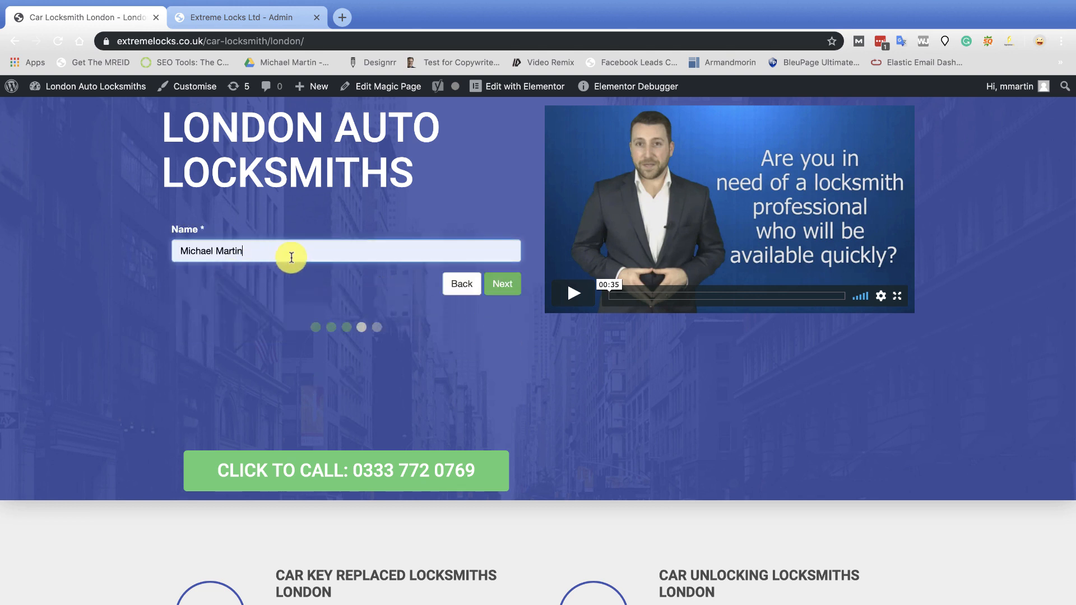
{"action": "left_click", "coordinate": [502, 283]}
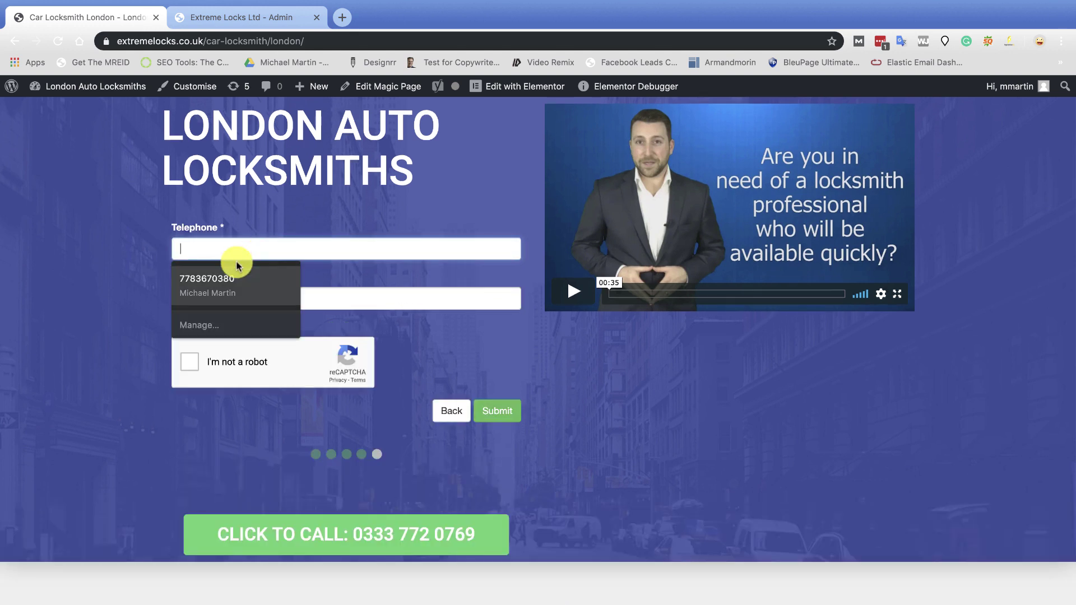
{"action": "left_click", "coordinate": [206, 278]}
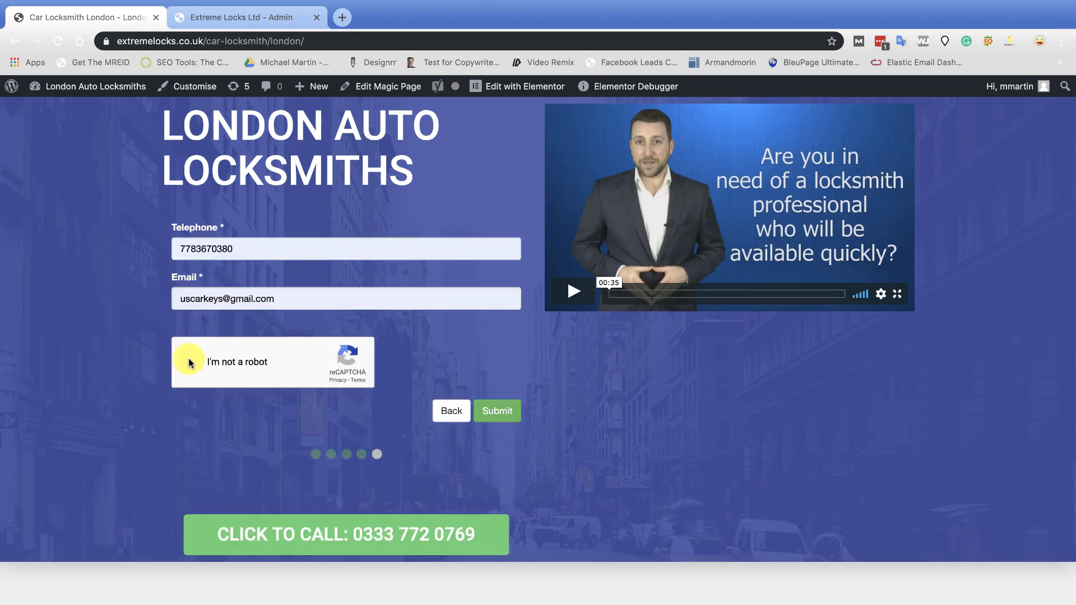
{"action": "left_click", "coordinate": [194, 362]}
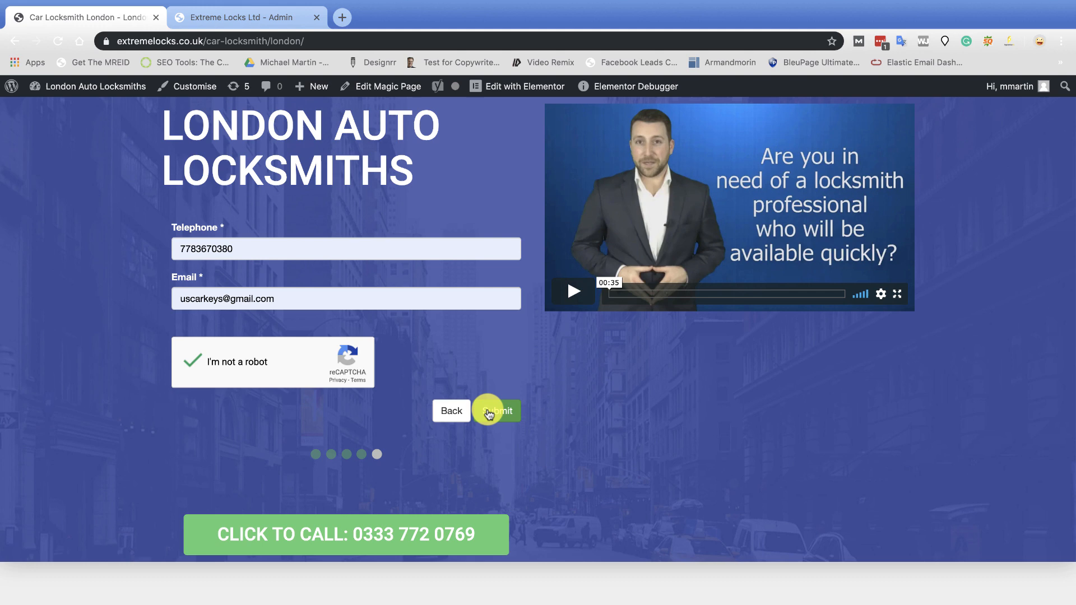
{"action": "left_click", "coordinate": [497, 411]}
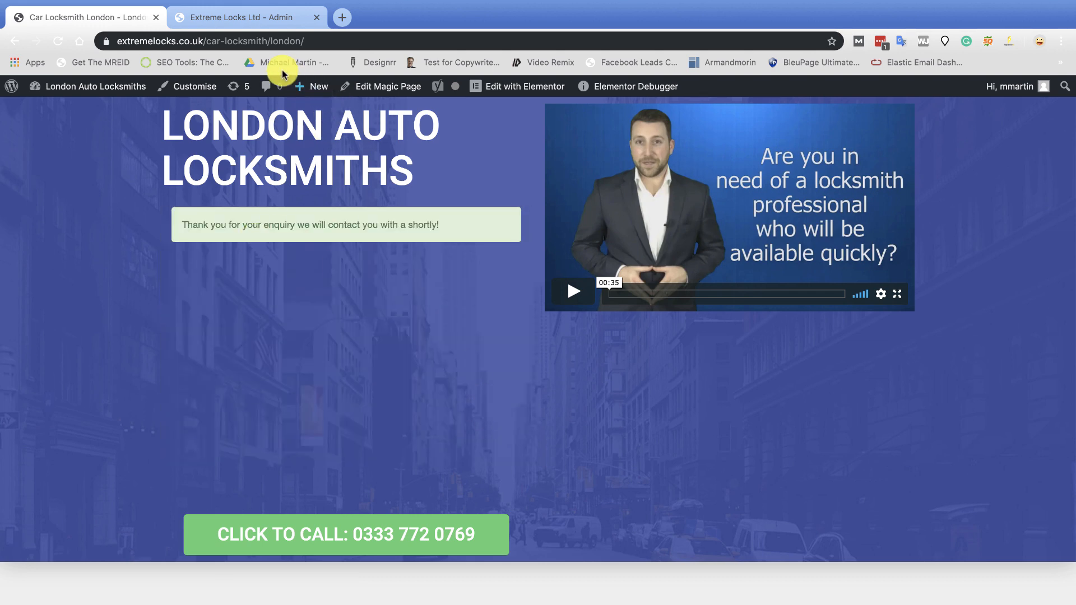
{"action": "left_click", "coordinate": [240, 17]}
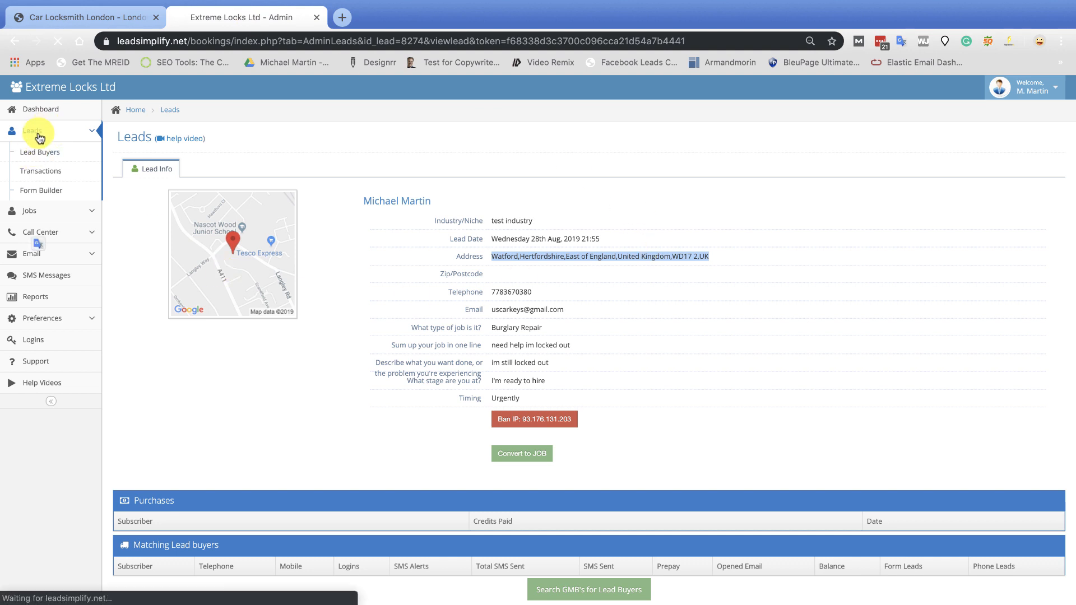
View the newest lead and confirm its City of London address, then return to the website
{"action": "left_click", "coordinate": [169, 109]}
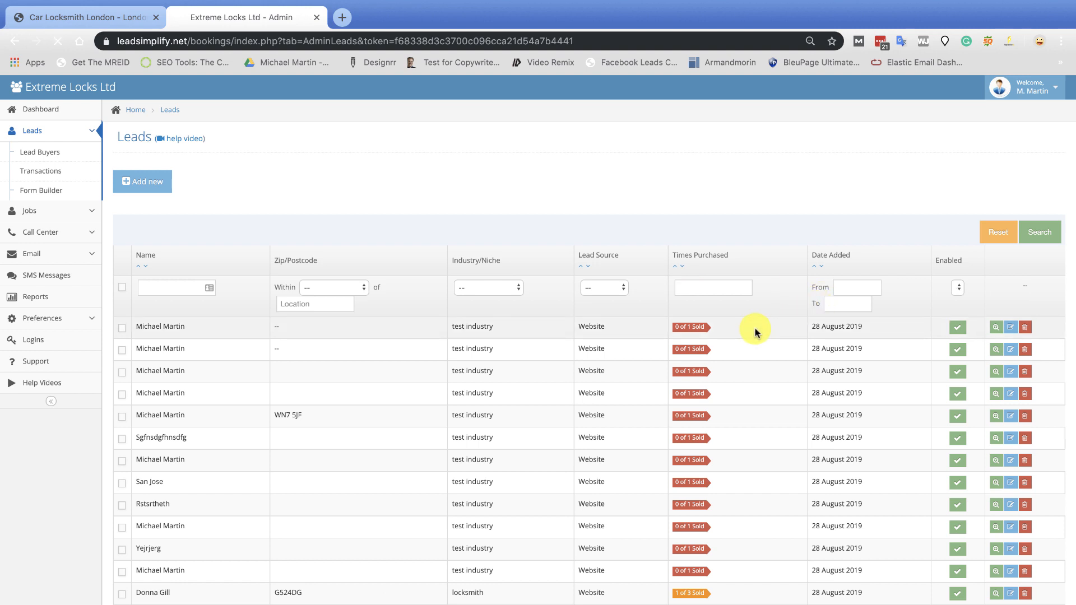
{"action": "left_click", "coordinate": [995, 326]}
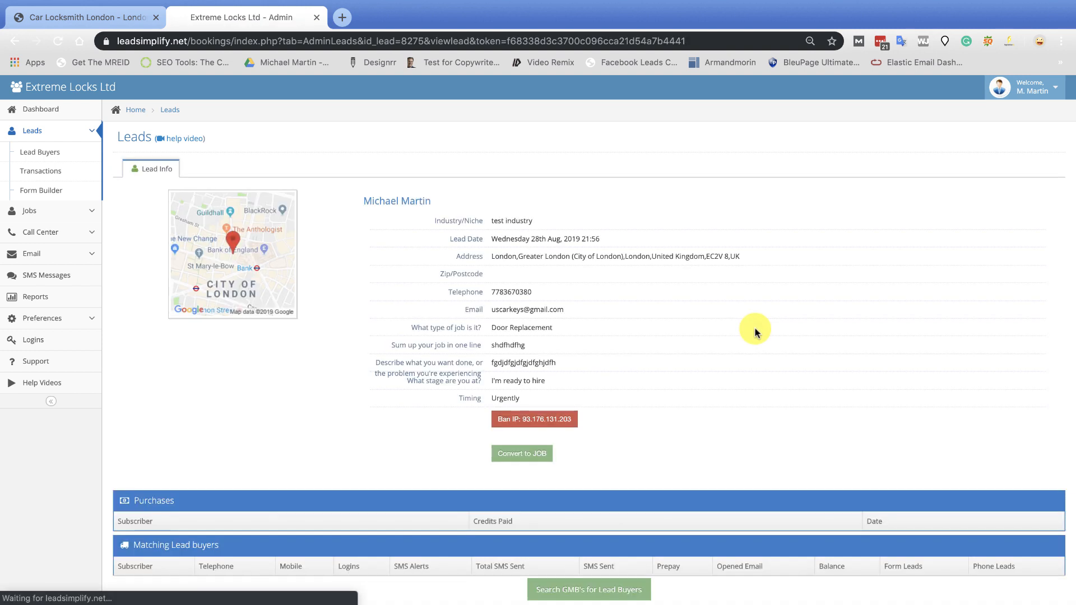
{"action": "mouse_move", "coordinate": [600, 259]}
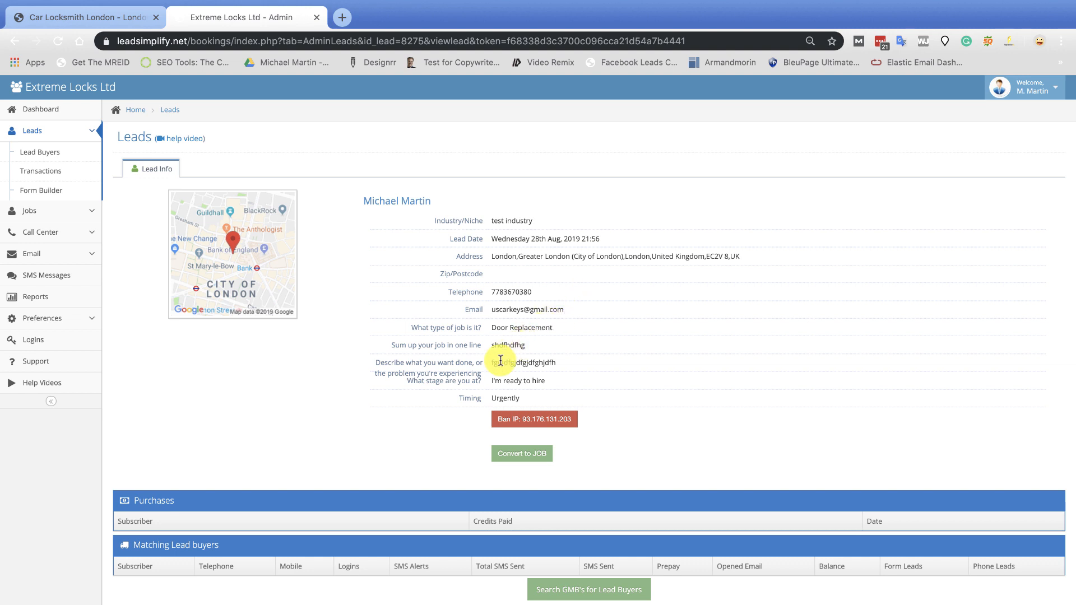
{"action": "mouse_move", "coordinate": [559, 305]}
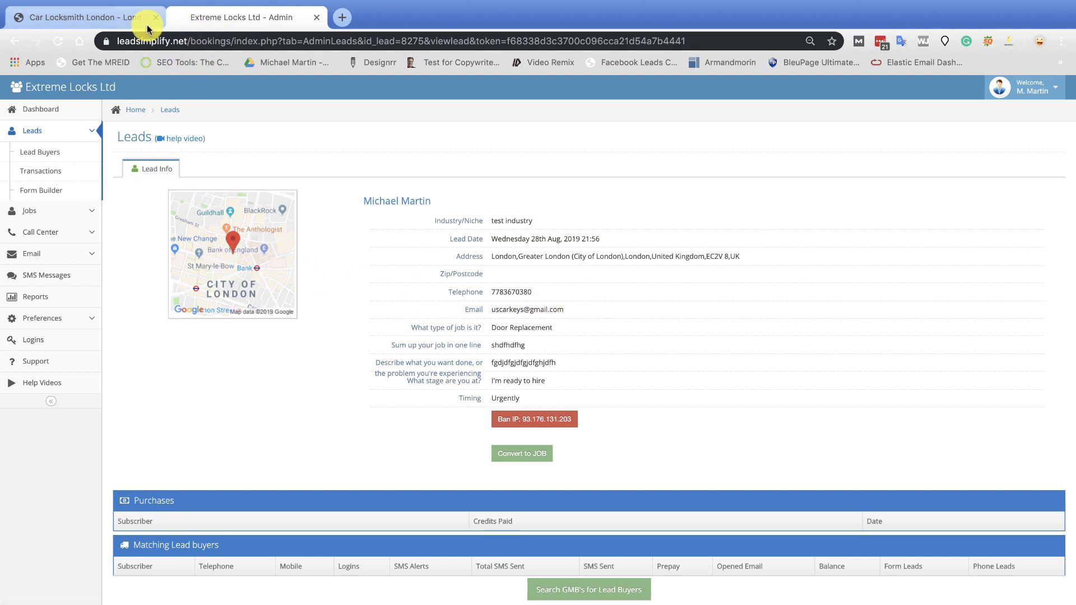
{"action": "left_click", "coordinate": [82, 16]}
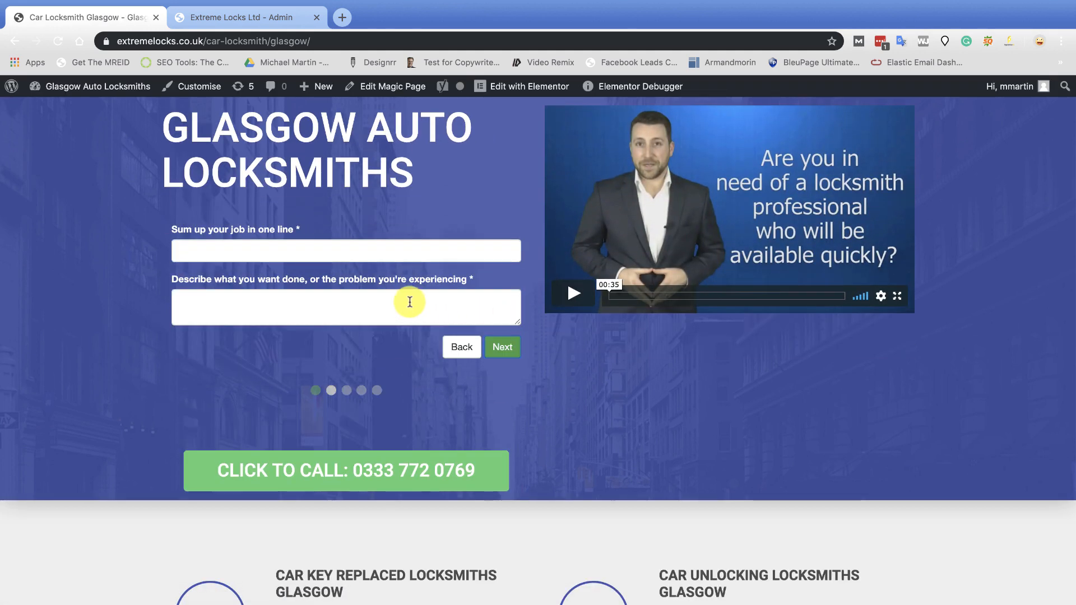
Fill and submit the Glasgow form with a name, contact details and reCAPTCHA passed
{"action": "type", "text": "ndfgh"}
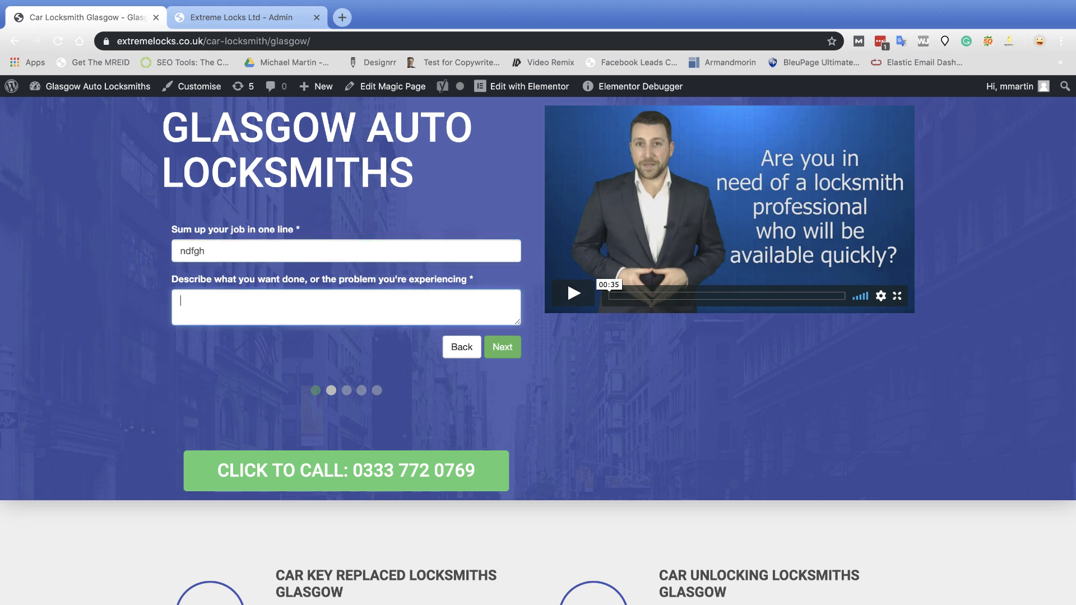
{"action": "left_click", "coordinate": [502, 346]}
{"action": "type", "text": "tyjrty"}
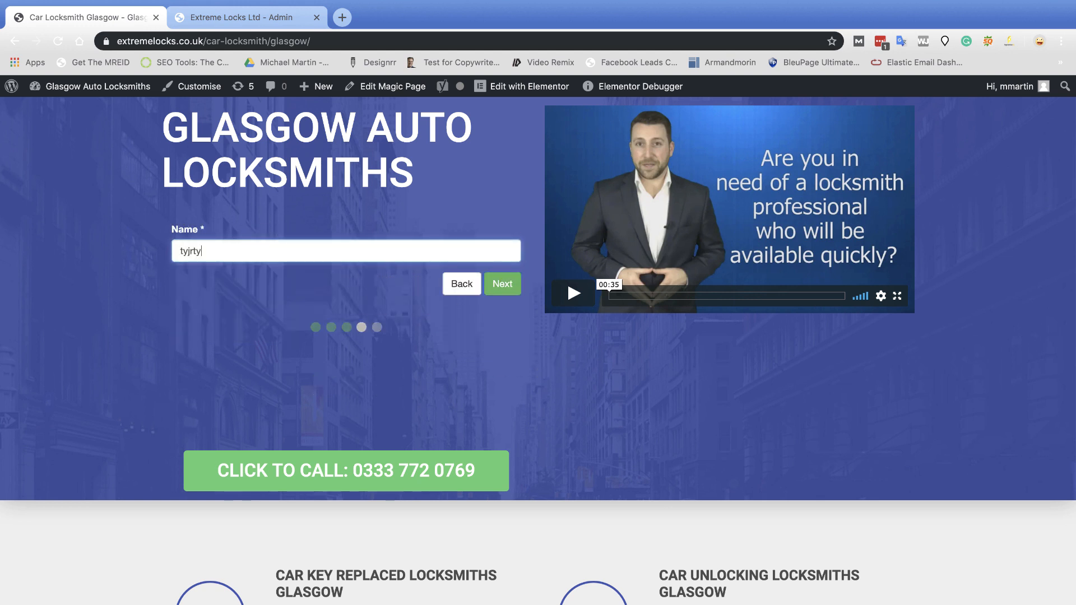
{"action": "left_click", "coordinate": [502, 283]}
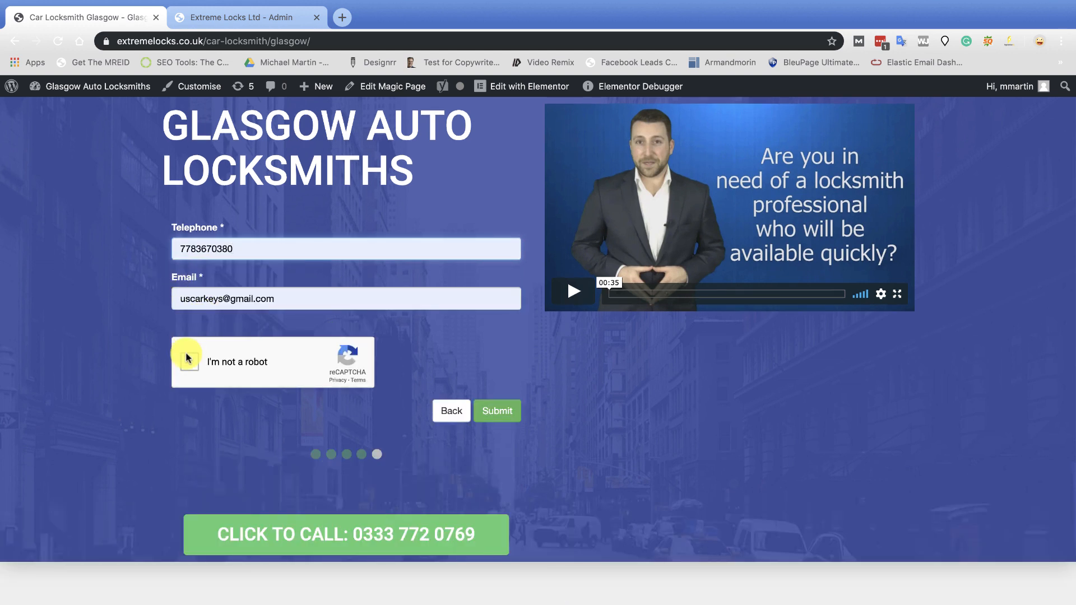
{"action": "left_click", "coordinate": [187, 362]}
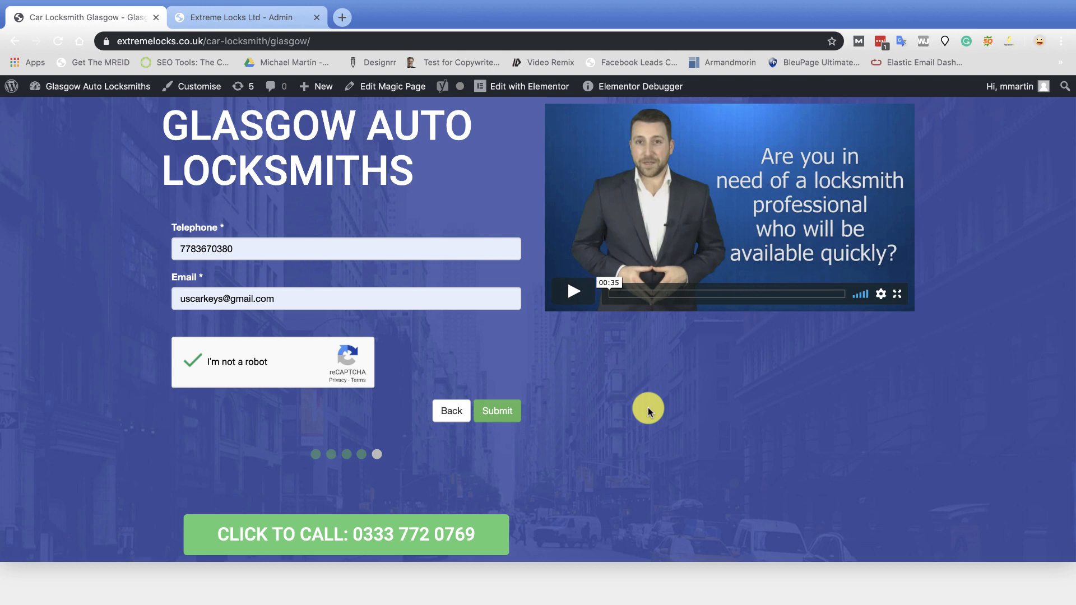
{"action": "left_click", "coordinate": [496, 410]}
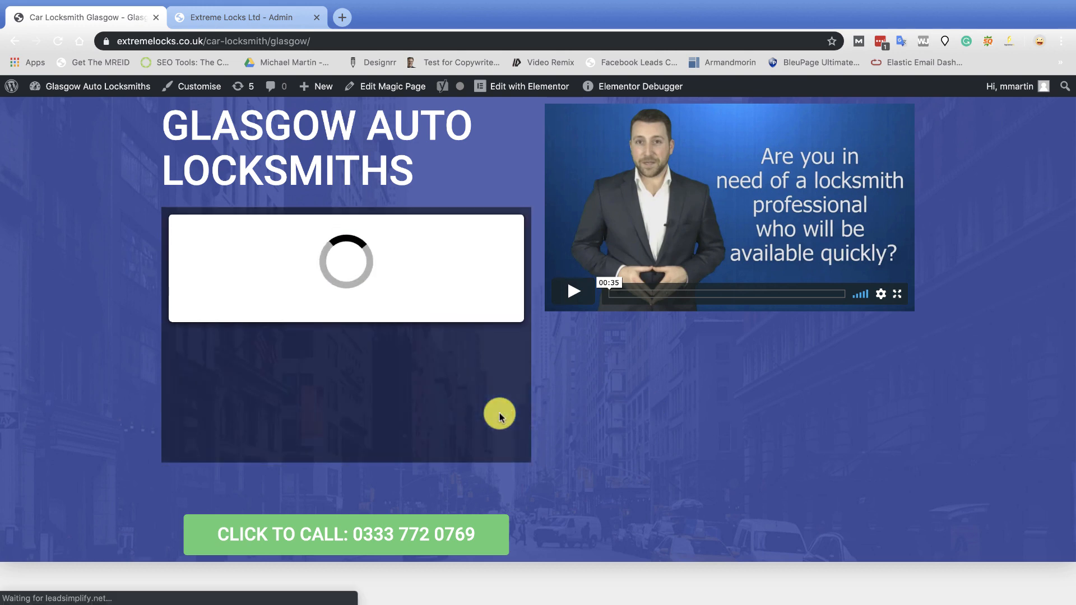
{"action": "left_click", "coordinate": [245, 17]}
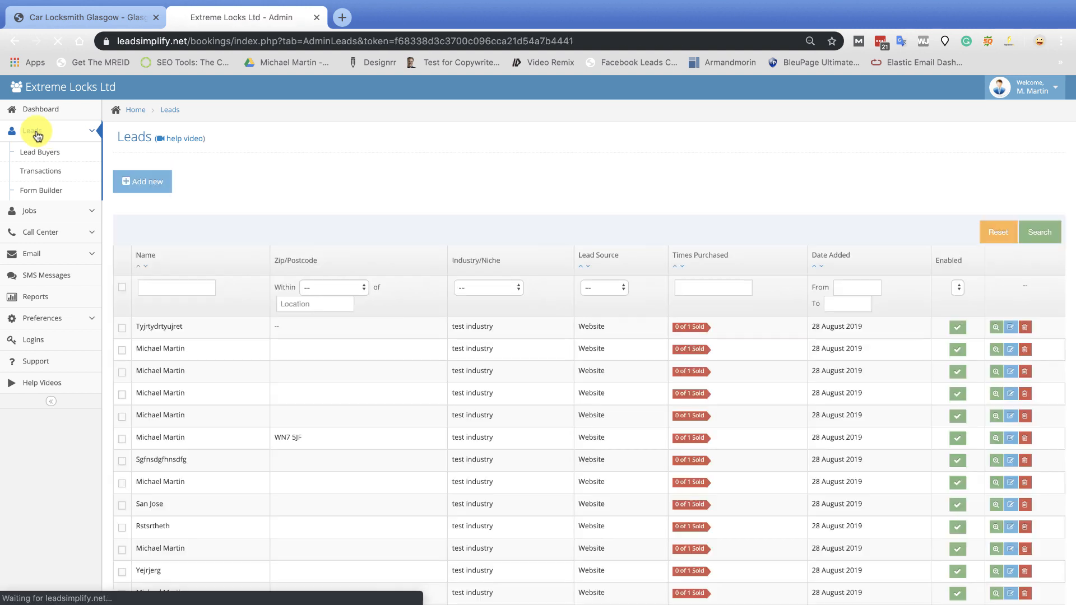
{"action": "mouse_move", "coordinate": [757, 332]}
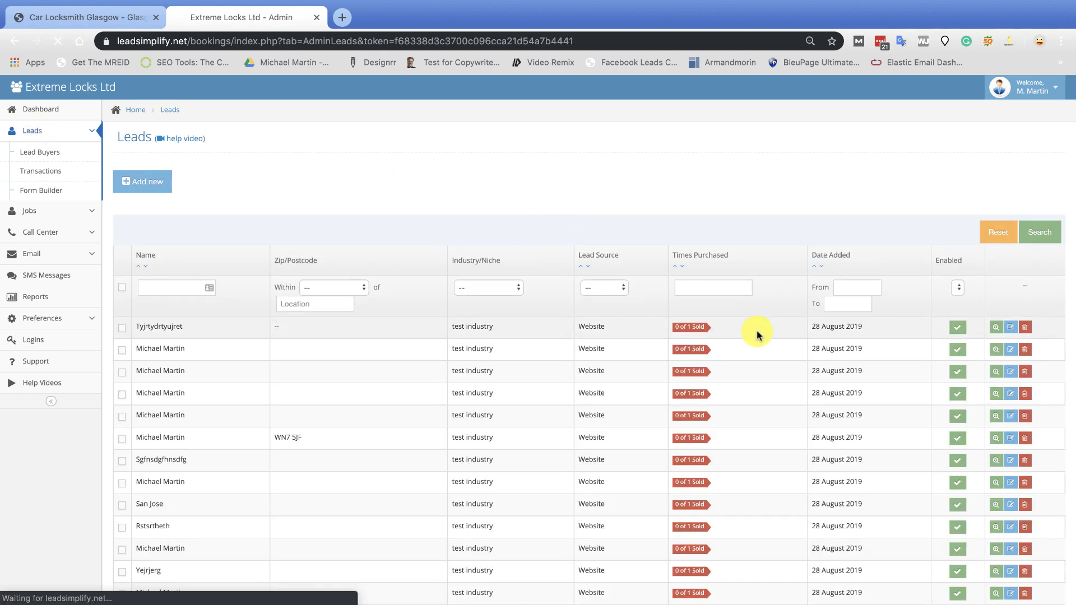
Confirm the newest lead shows a Glasgow address with a Door Opening, urgent job
{"action": "left_click", "coordinate": [995, 326]}
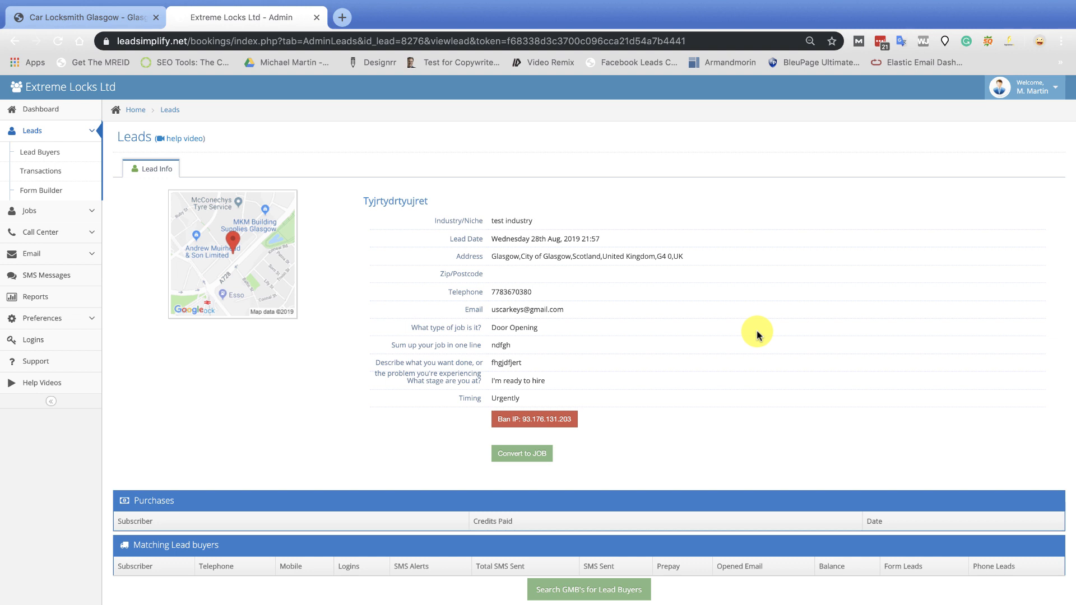
{"action": "double_click", "coordinate": [511, 255]}
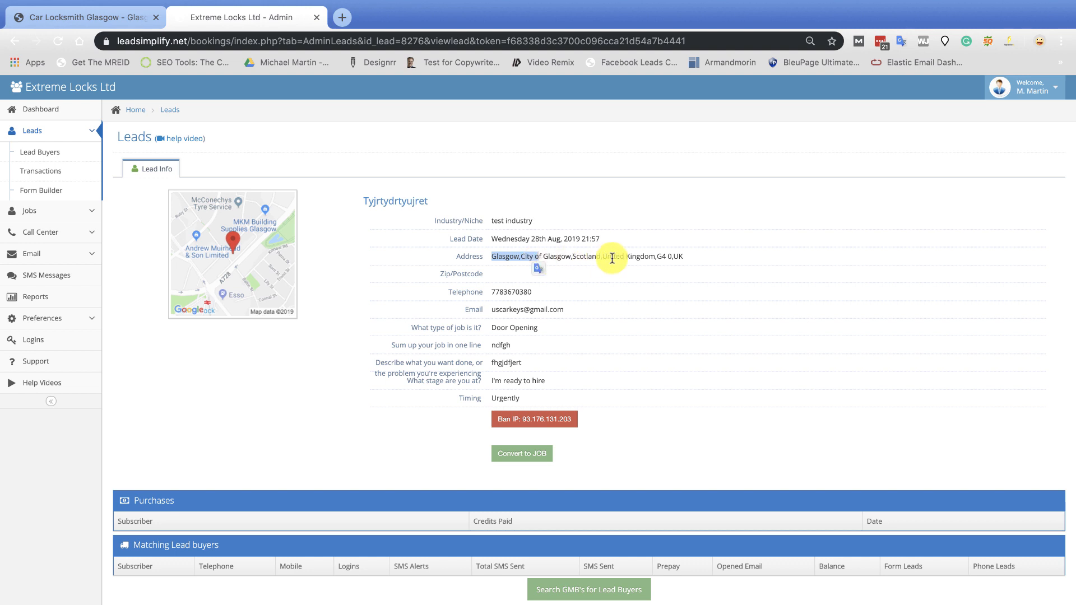
{"action": "mouse_move", "coordinate": [694, 259]}
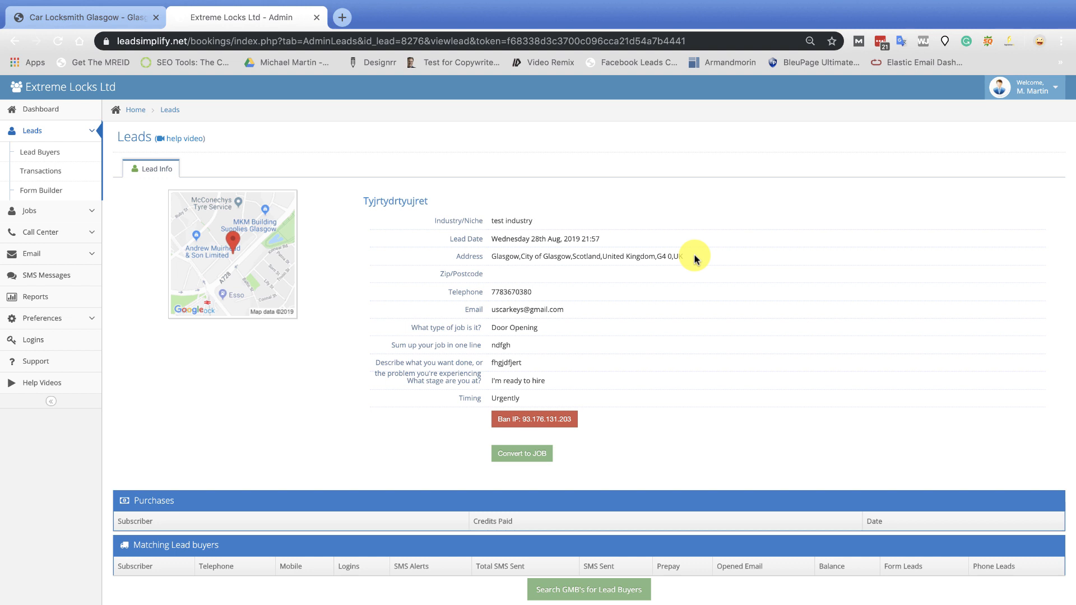
{"action": "mouse_move", "coordinate": [493, 341]}
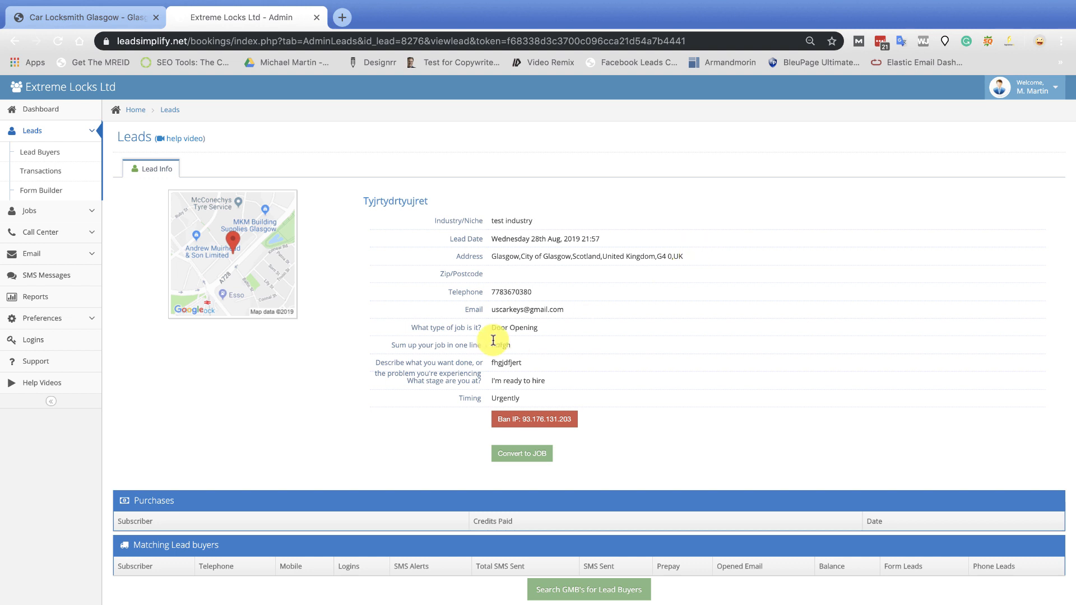